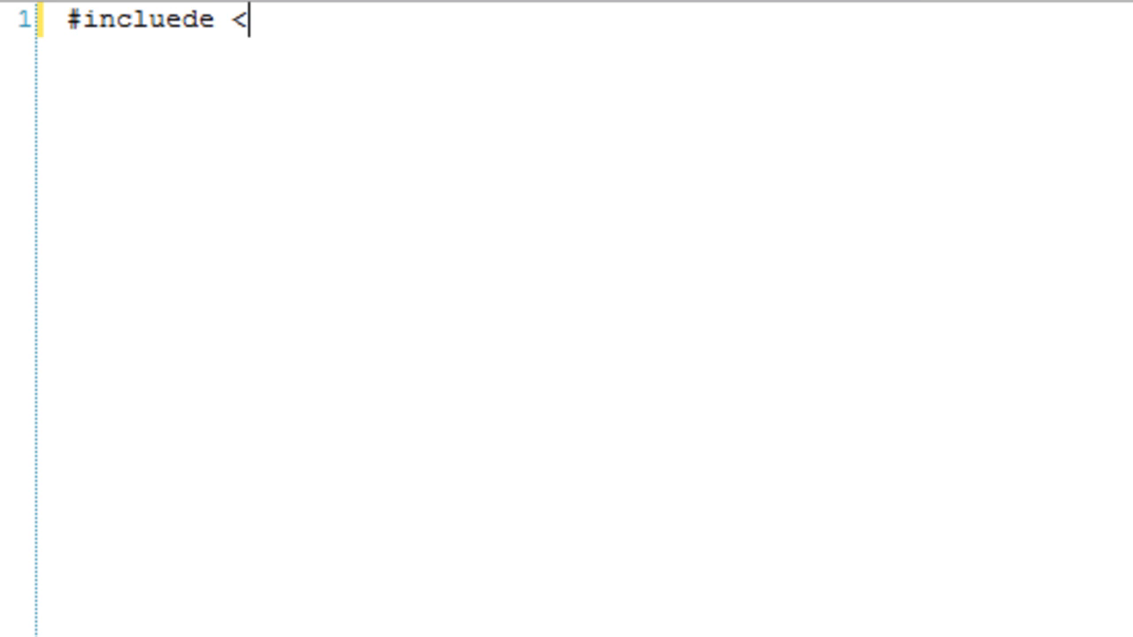
- Fix the include line and add #include <iostream> and #include <conio.h>
{"action": "key", "text": "backspace"}
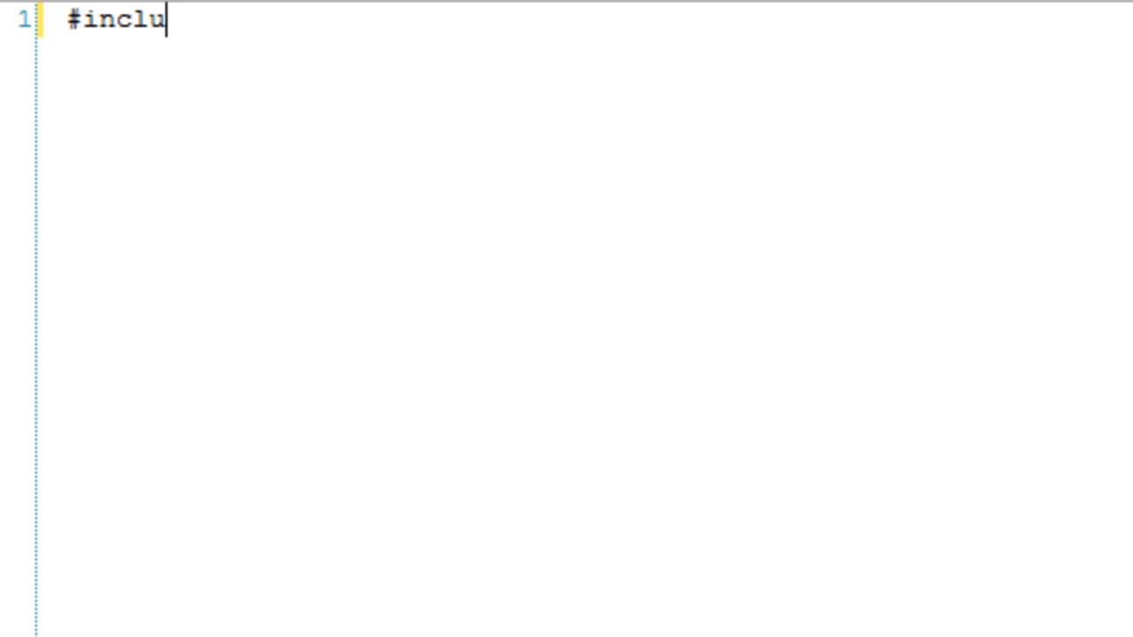
{"action": "type", "text": "de <iostr"}
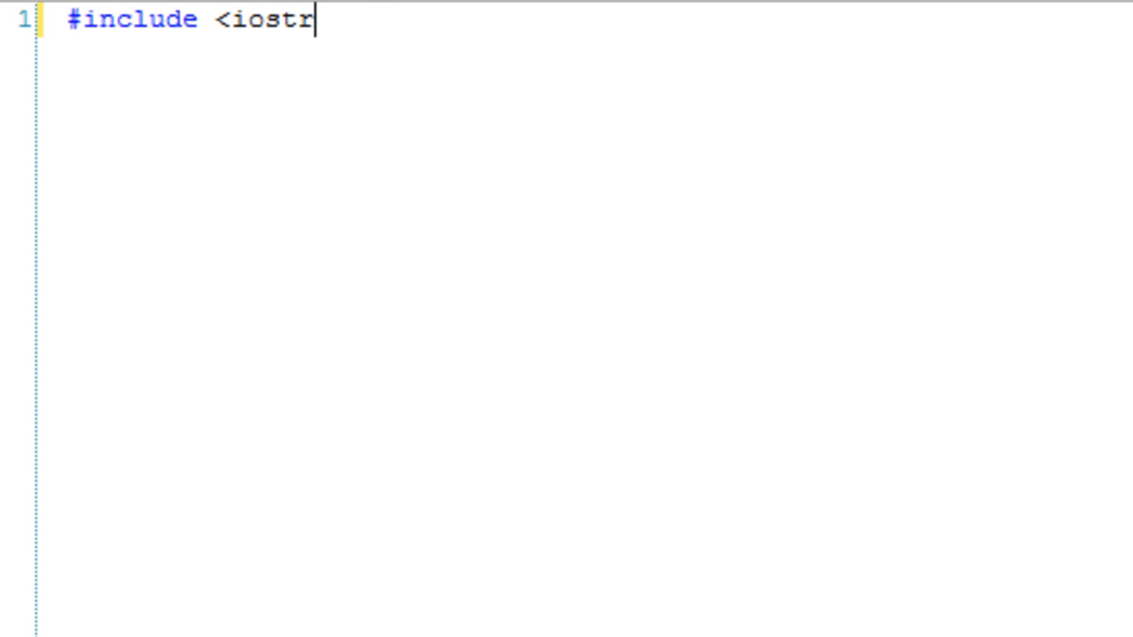
{"action": "type", "text": "eam>"}
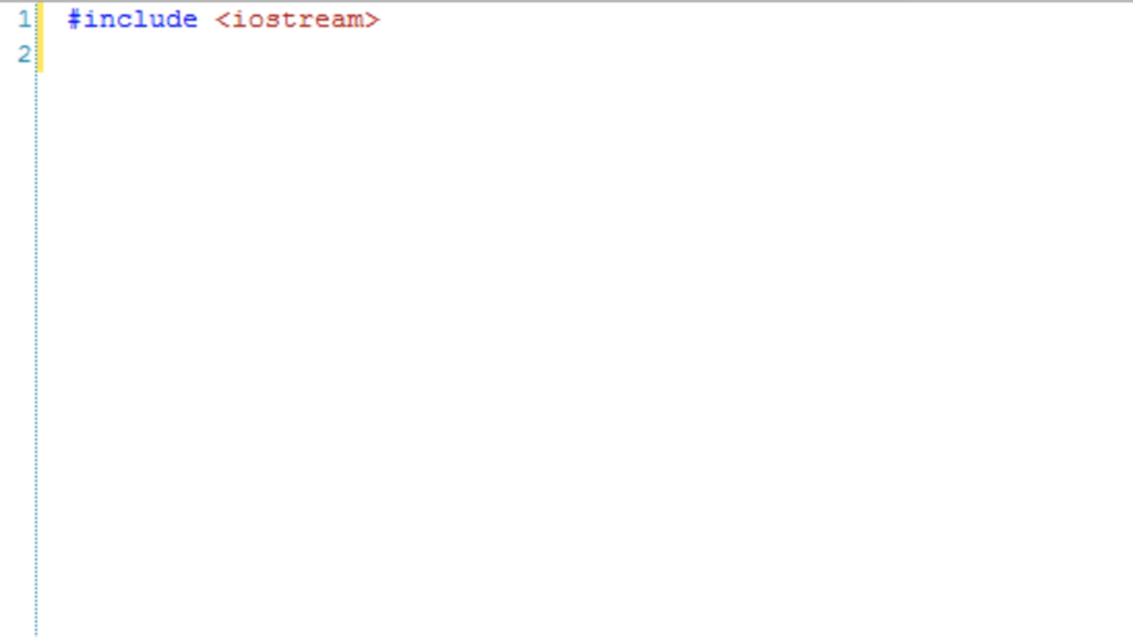
{"action": "type", "text": "#in"}
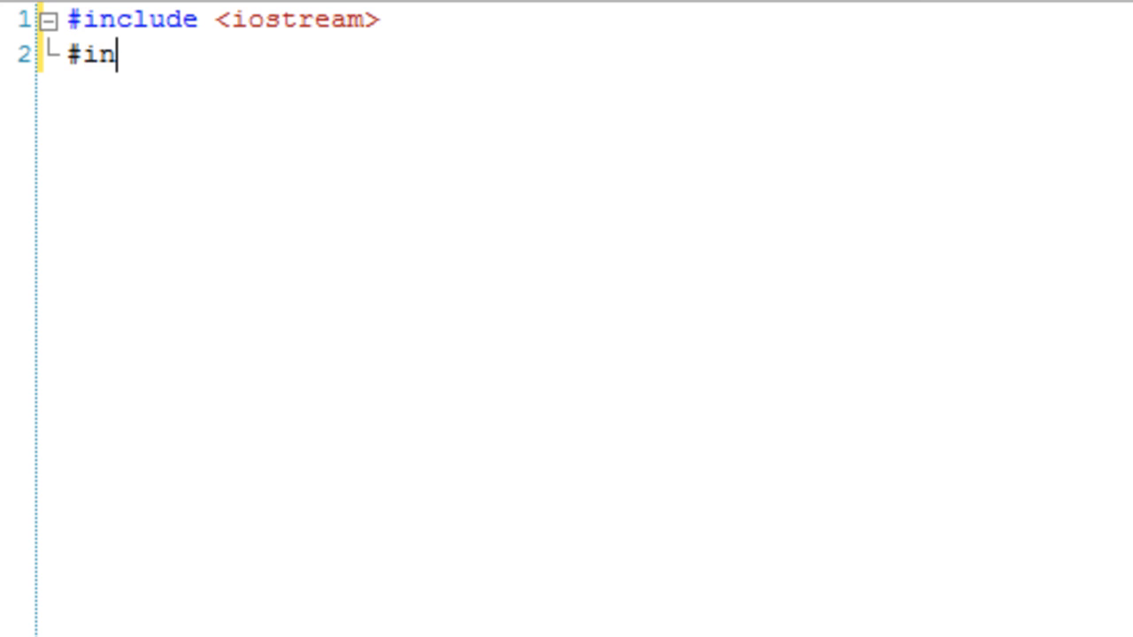
{"action": "type", "text": "clude <conio."}
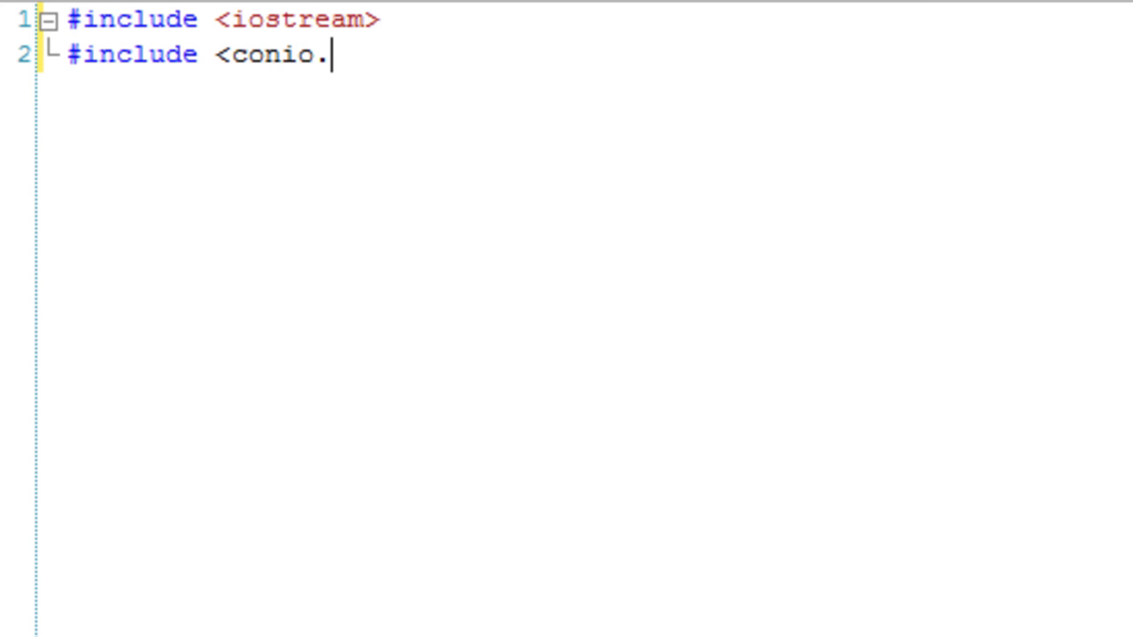
{"action": "type", "text": "h>"}
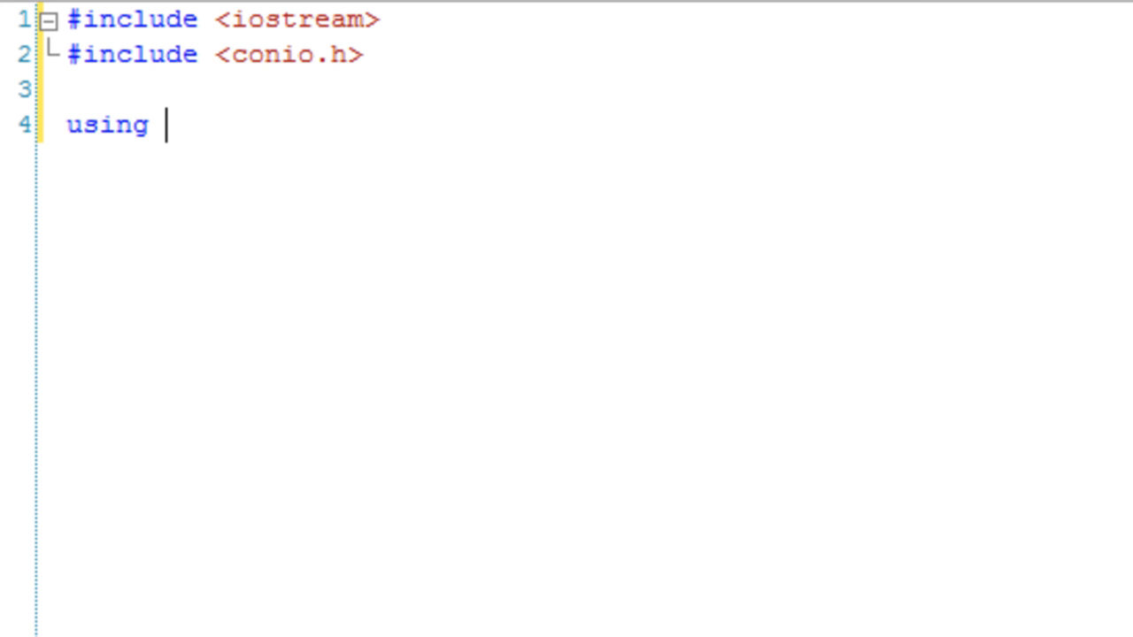
- Add using namespace std; and a main() ending with getch(); and return 0
{"action": "type", "text": "namespace std;"}
{"action": "type", "text": "int m"}
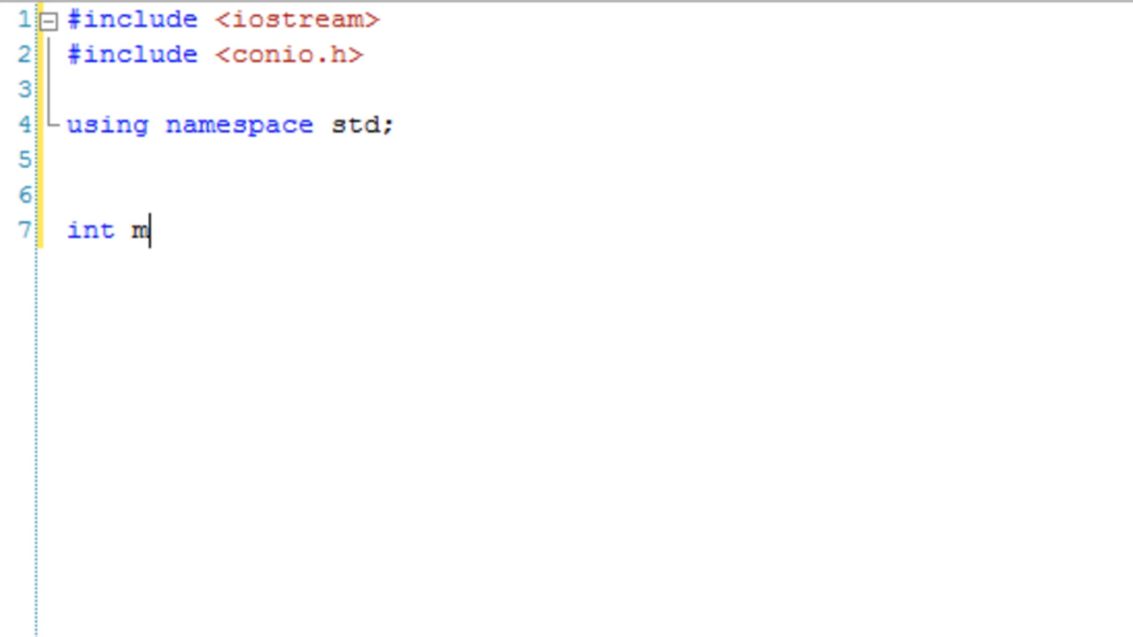
{"action": "type", "text": "ain(){"}
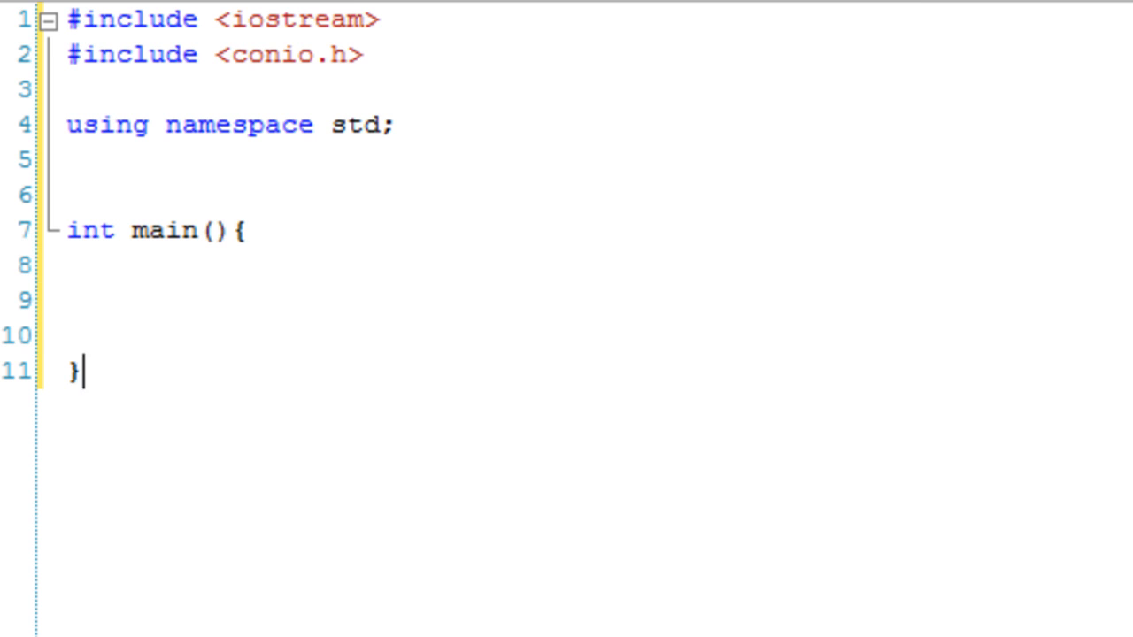
{"action": "type", "text": "getch()"}
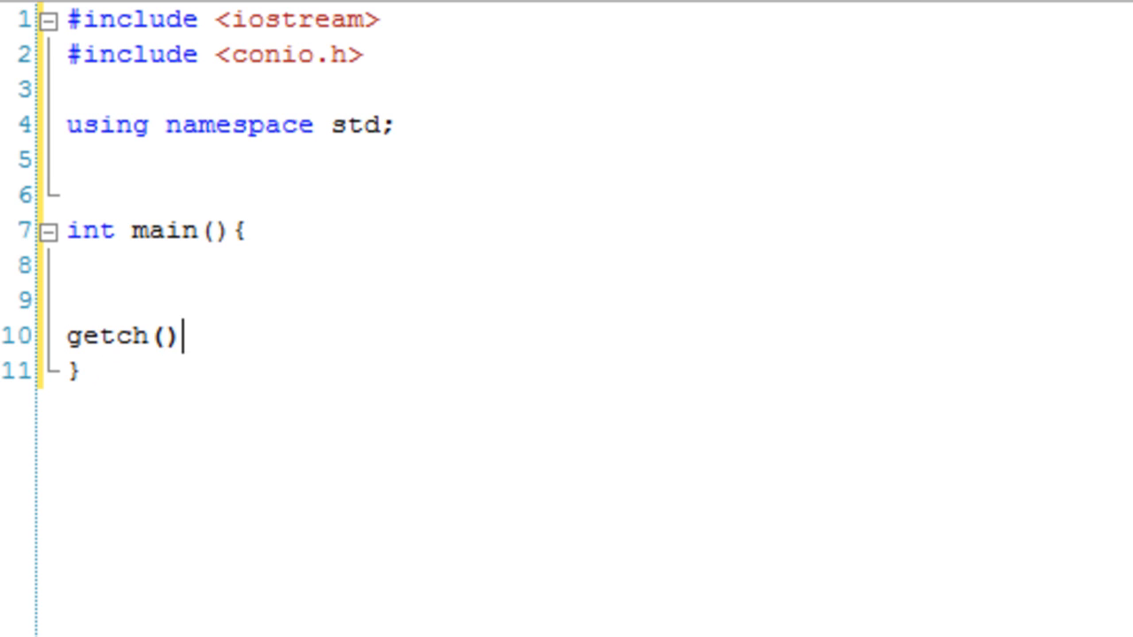
{"action": "type", "text": ";"}
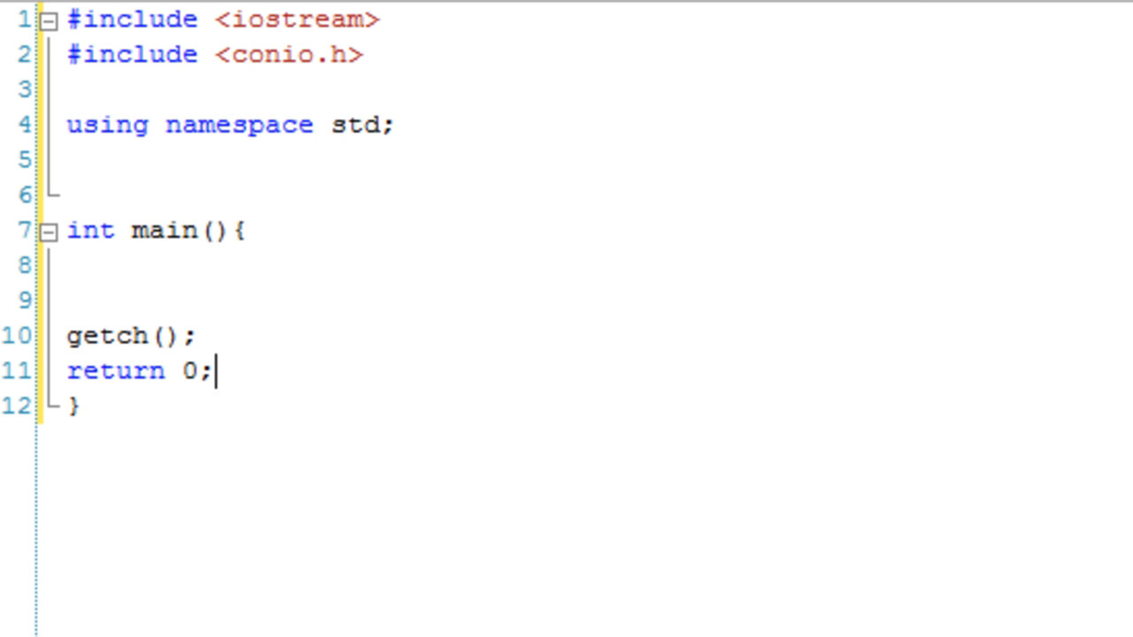
- Declare int Number; on a new line inside main
{"action": "left_click", "coordinate": [66, 266]}
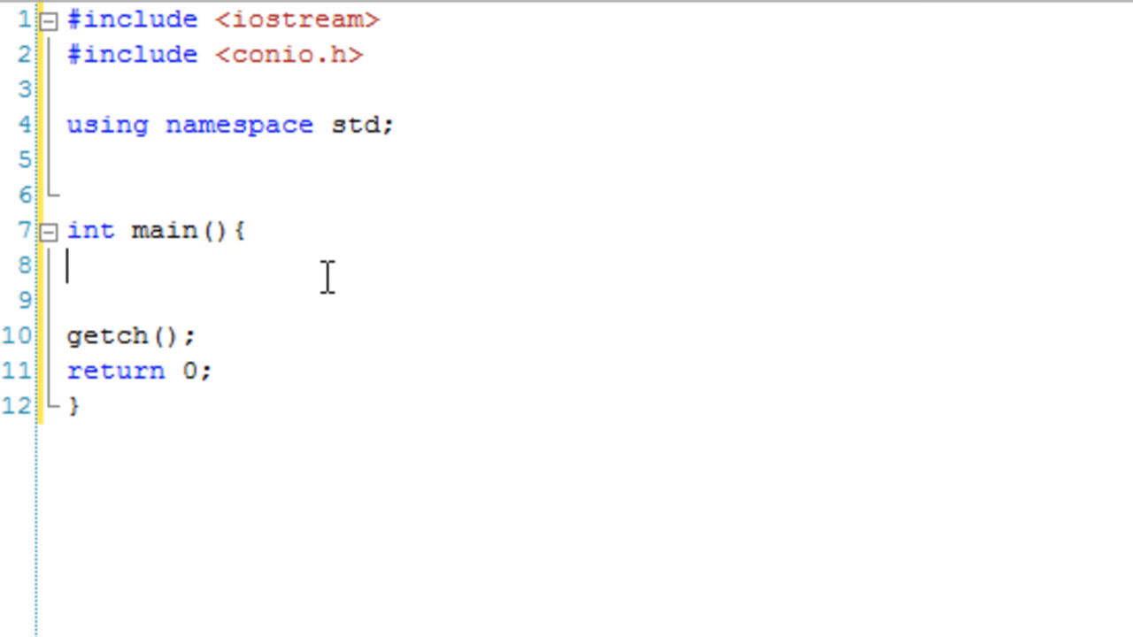
{"action": "key", "text": "Return"}
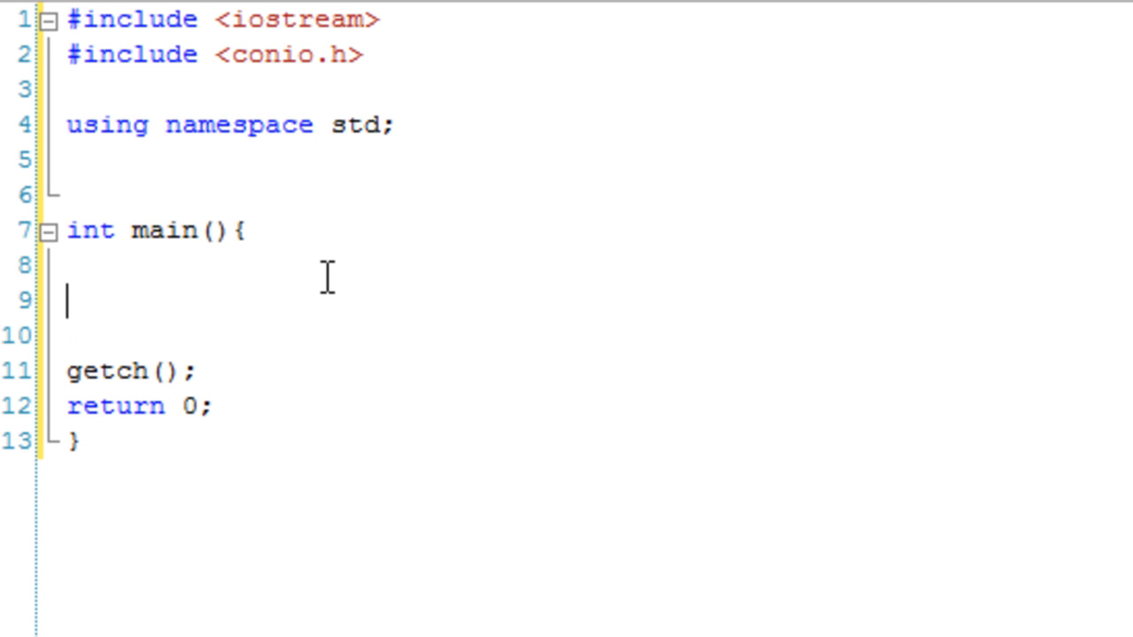
{"action": "type", "text": "int Number;"}
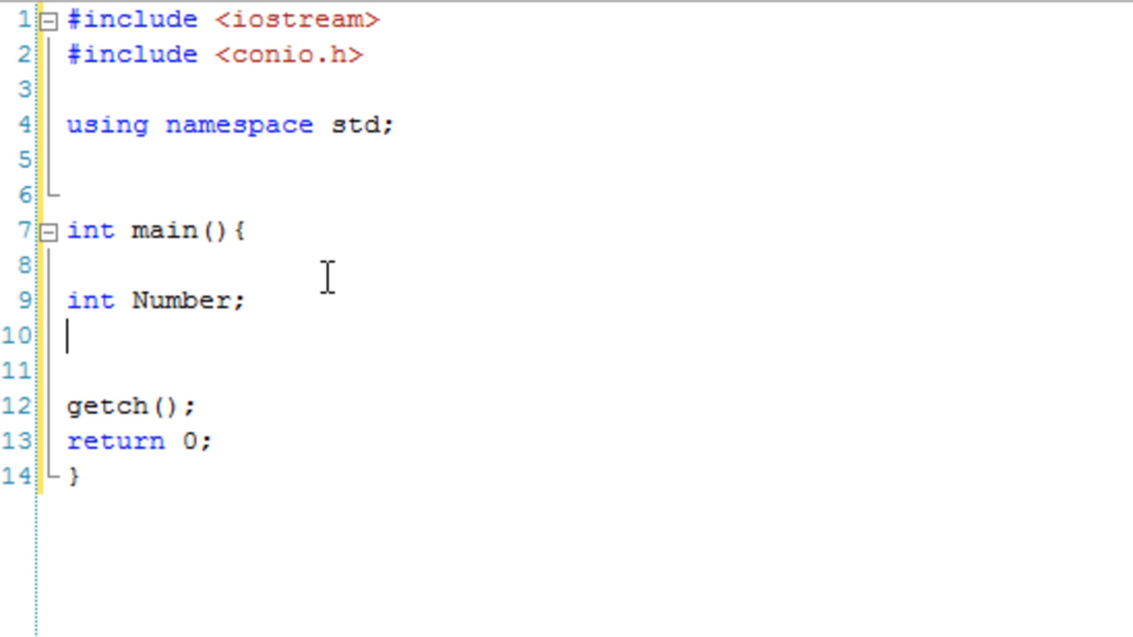
- Prompt with cout << "Enter a whole number: "; and read it via cin >> Number;
{"action": "type", "text": "cout << \""}
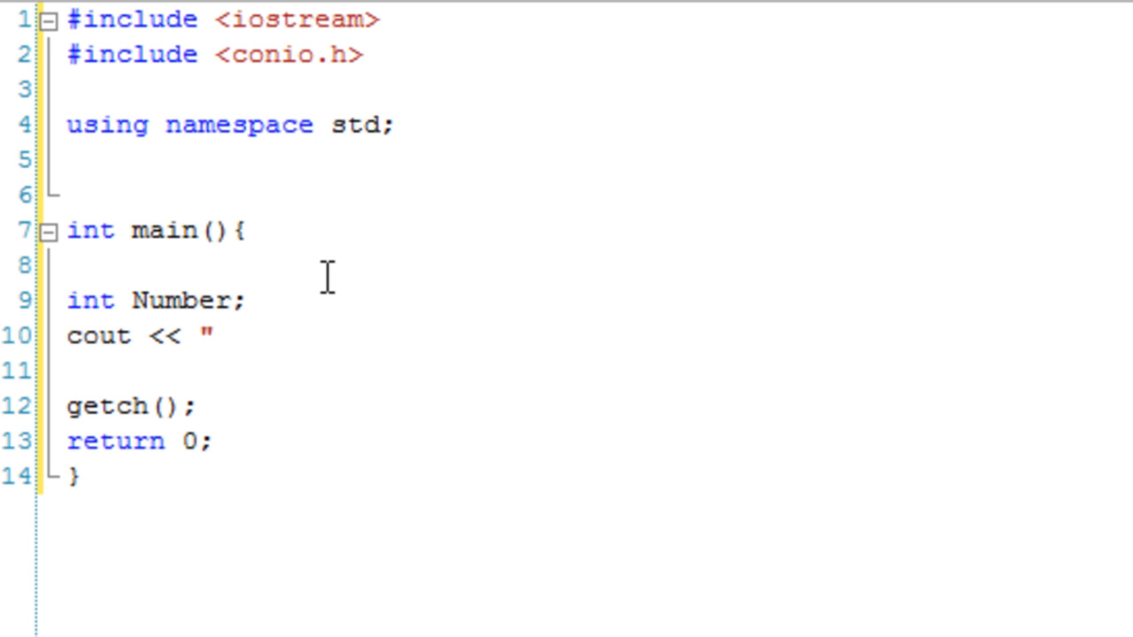
{"action": "type", "text": "Enter"}
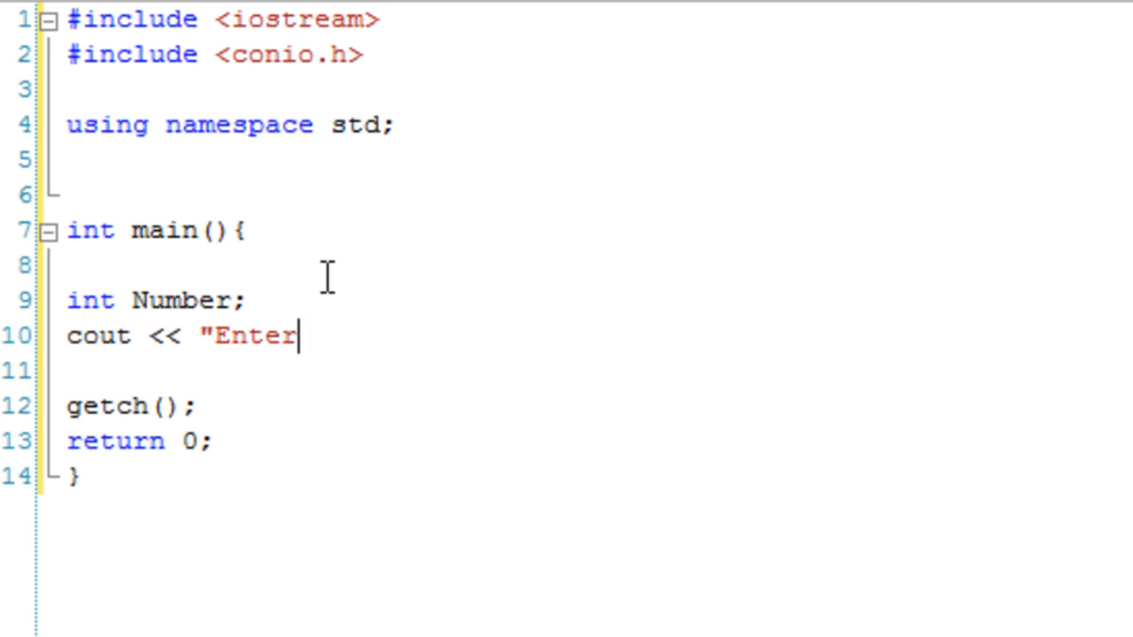
{"action": "type", "text": "a number: \""}
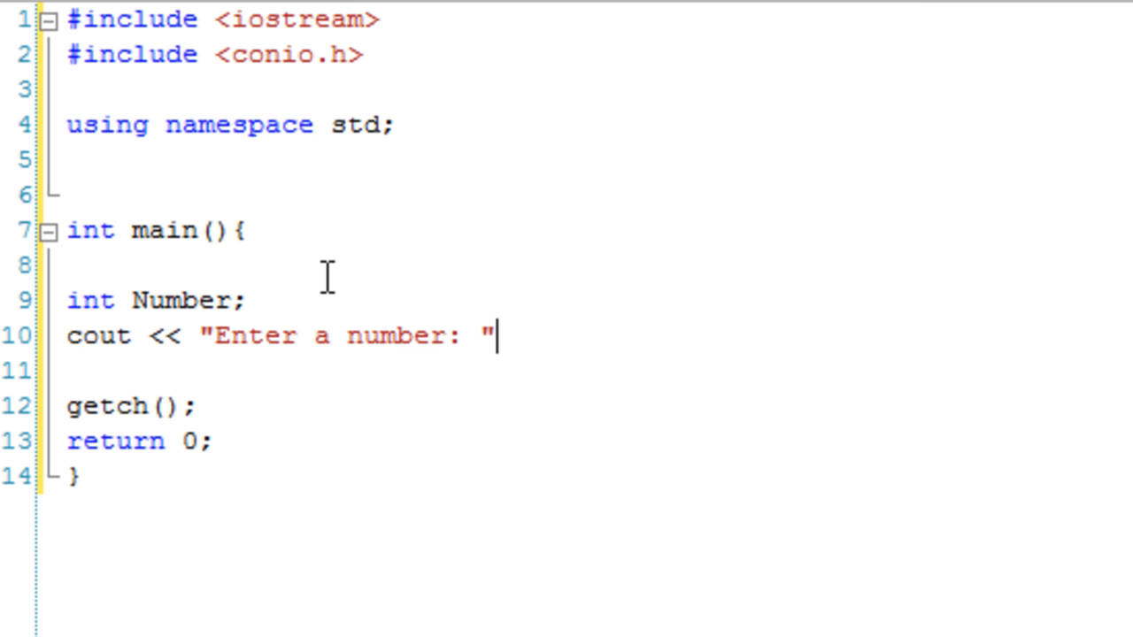
{"action": "type", "text": ";"}
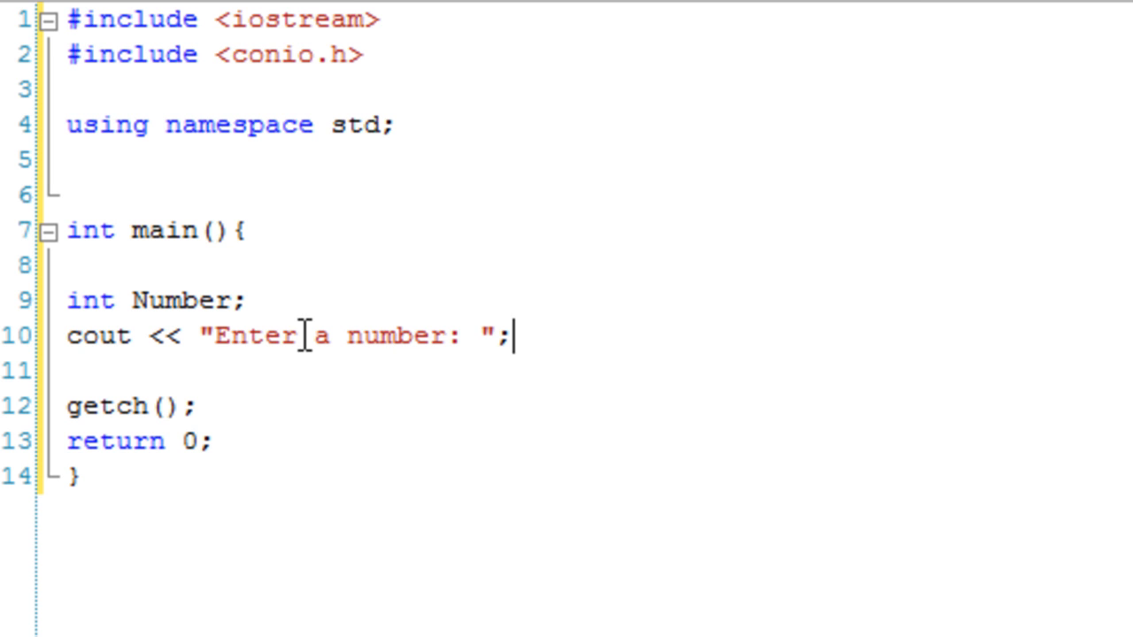
{"action": "type", "text": "whole"}
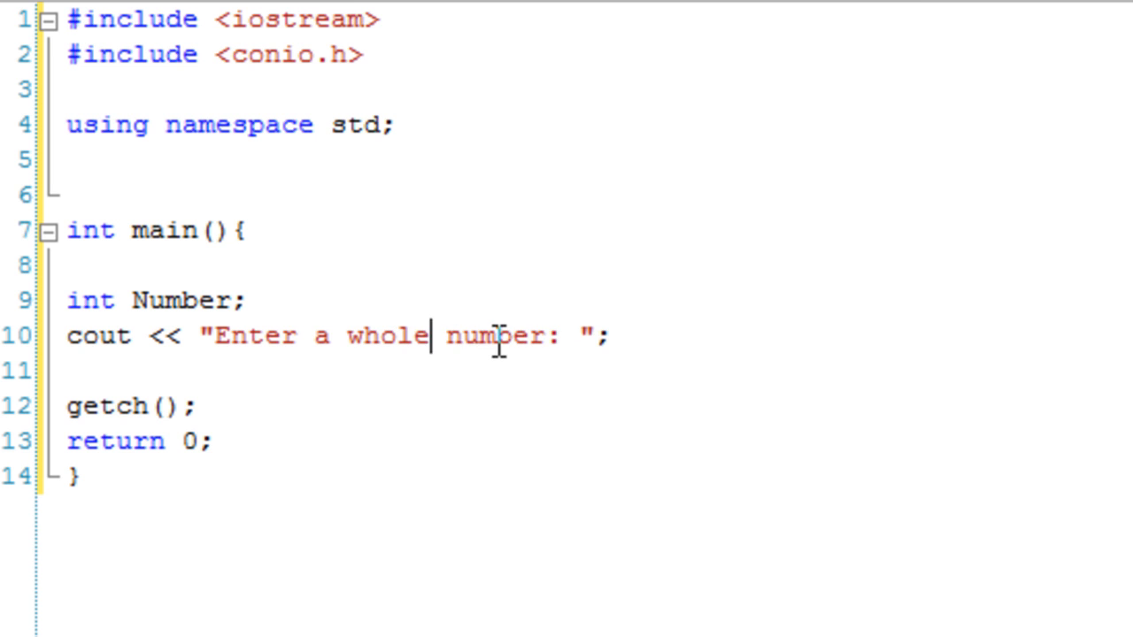
{"action": "type", "text": "c"}
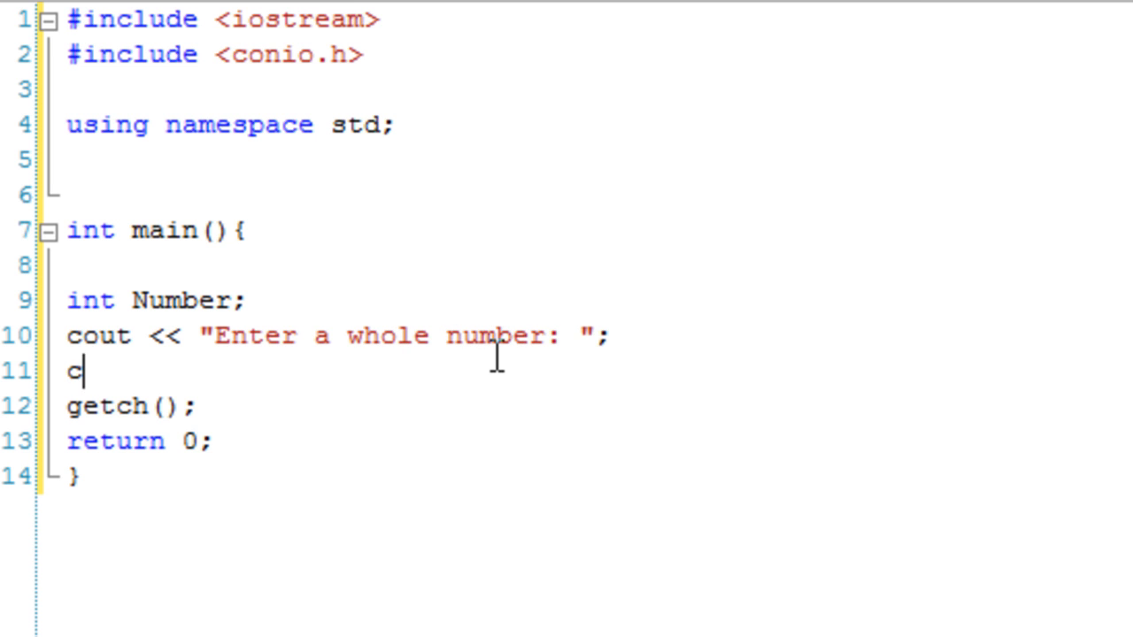
{"action": "type", "text": "in >>"}
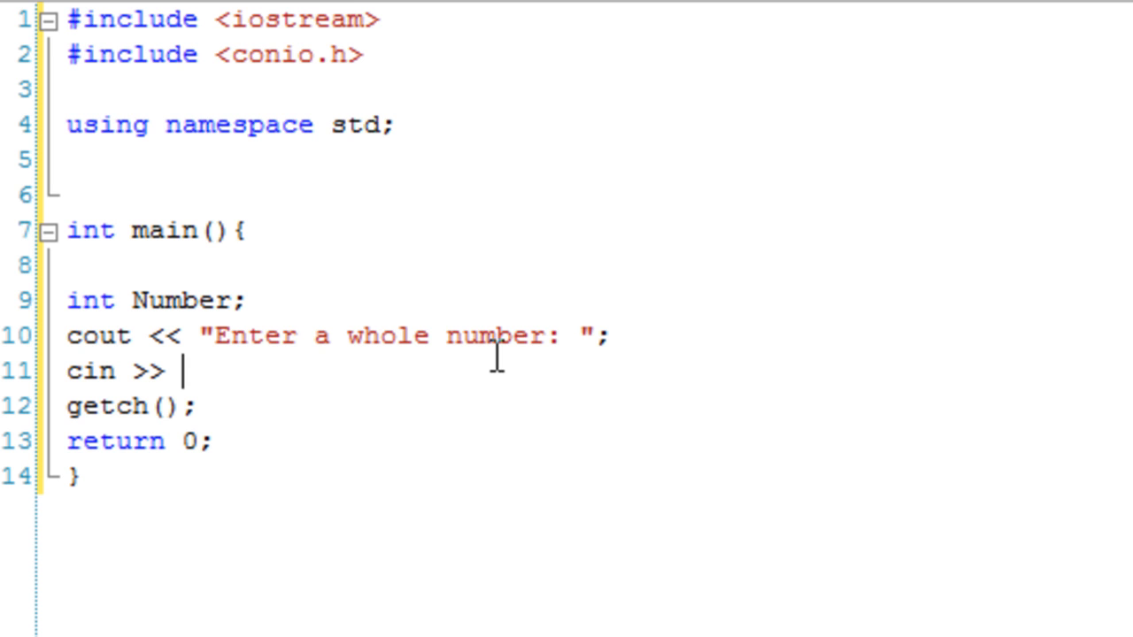
{"action": "type", "text": "Number;"}
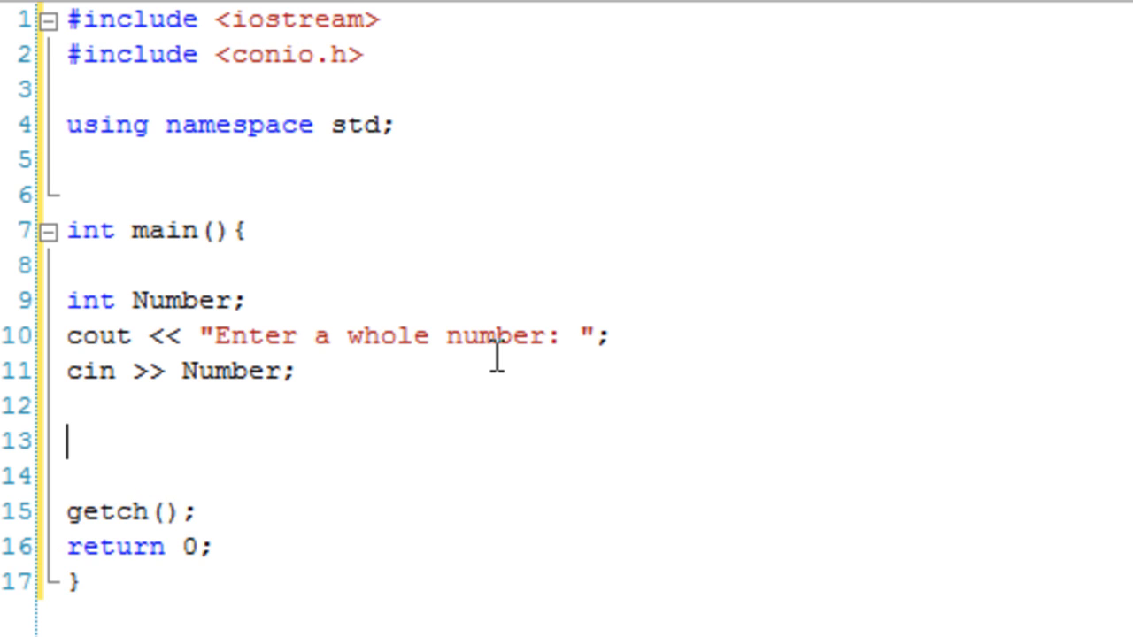
- Write if(Number==3){} below the first if statement, then select both if lines
{"action": "type", "text": "i"}
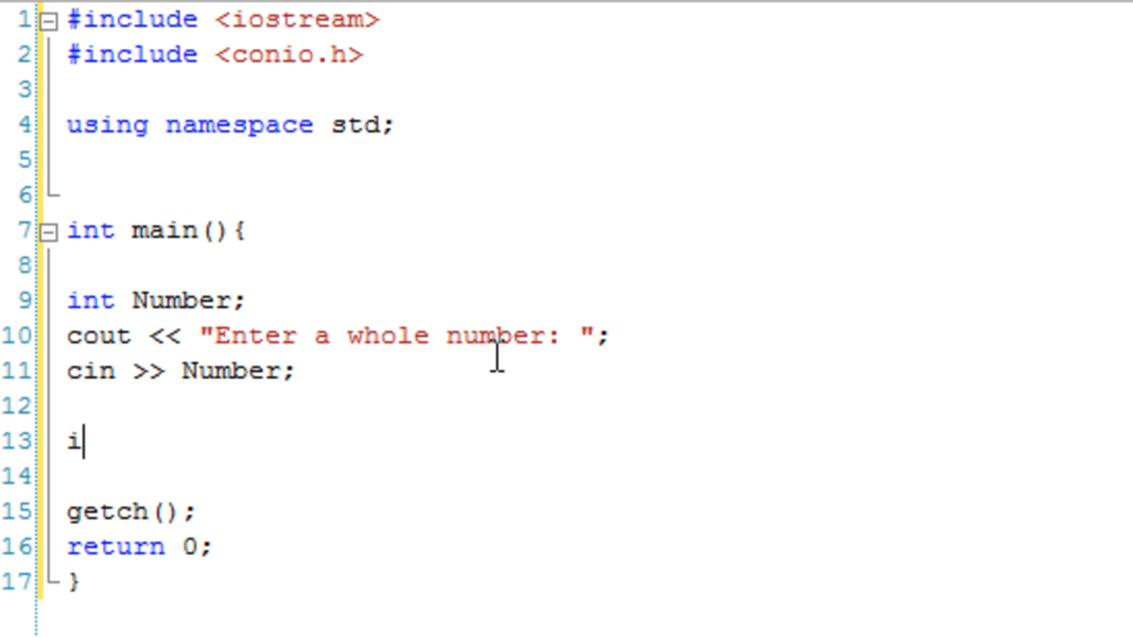
{"action": "type", "text": "f(Number==="}
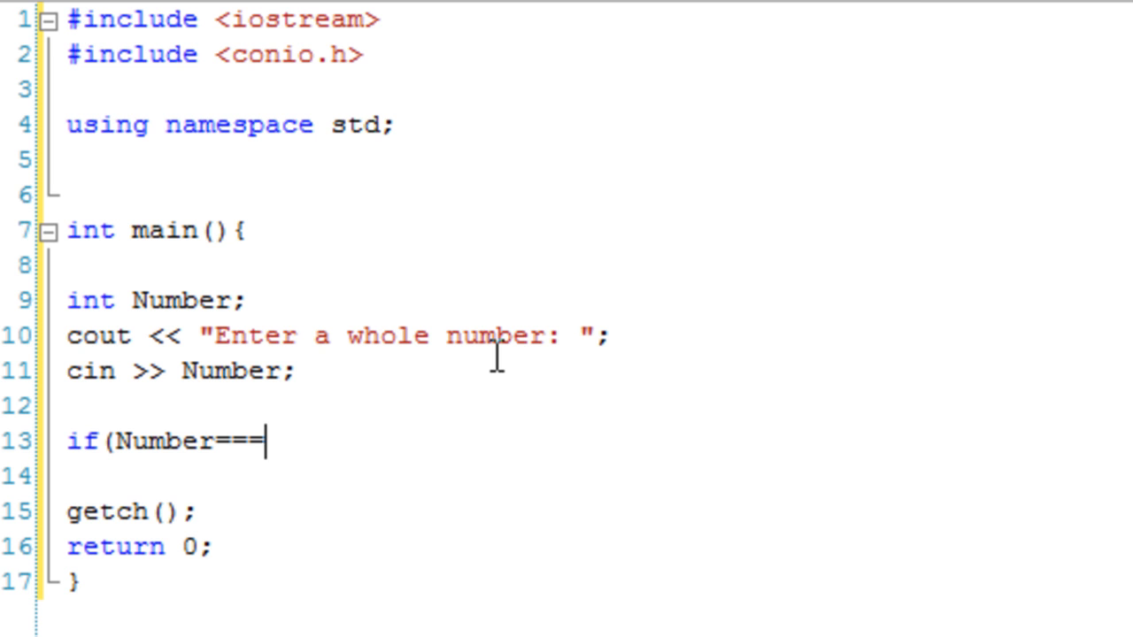
{"action": "type", "text": "this){}"}
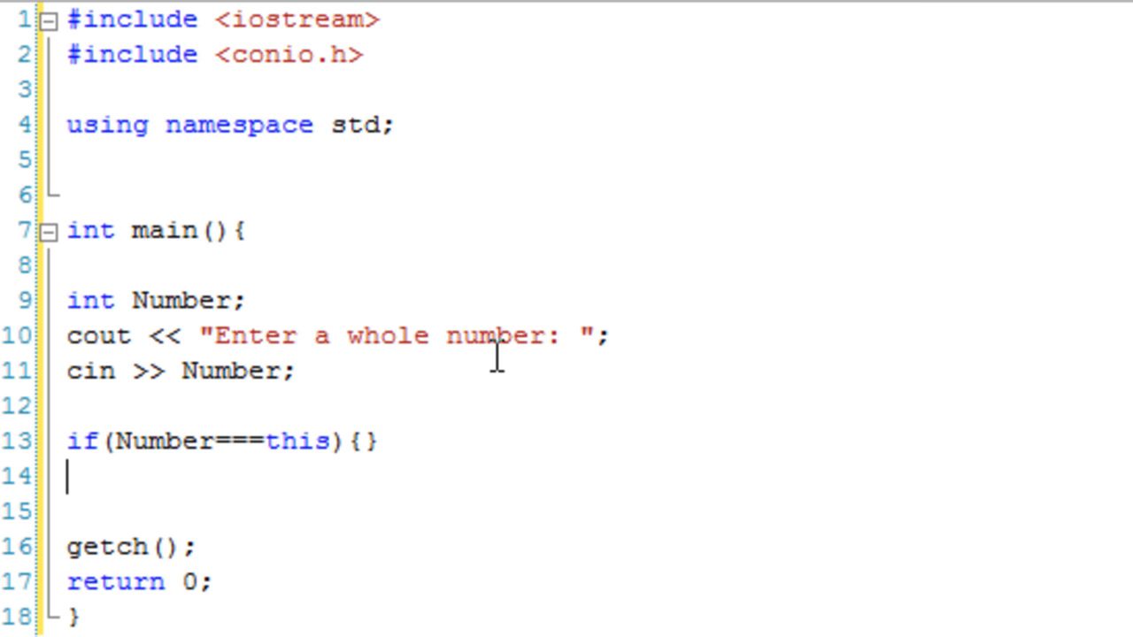
{"action": "double_click", "coordinate": [298, 442]}
{"action": "type", "text": "if"}
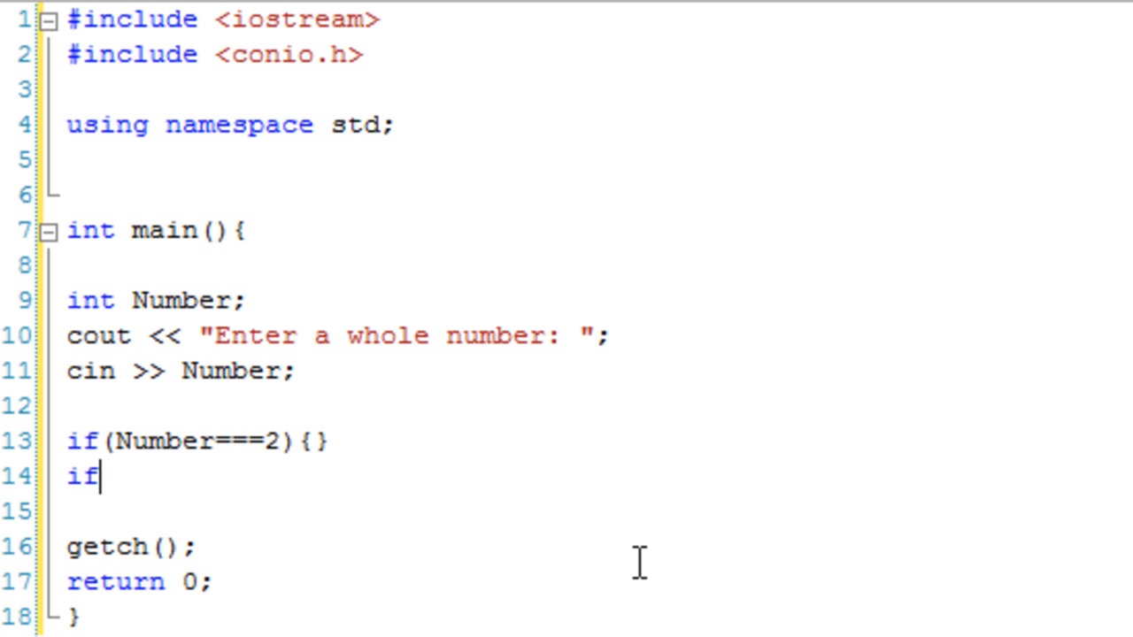
{"action": "type", "text": "(Number==="}
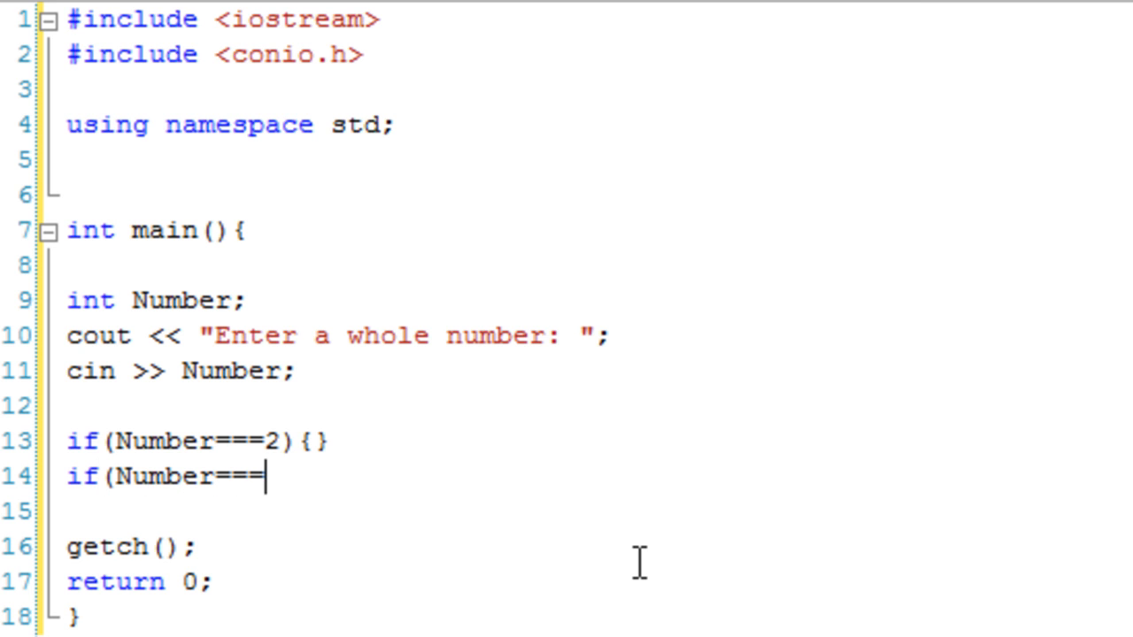
{"action": "type", "text": "3){}"}
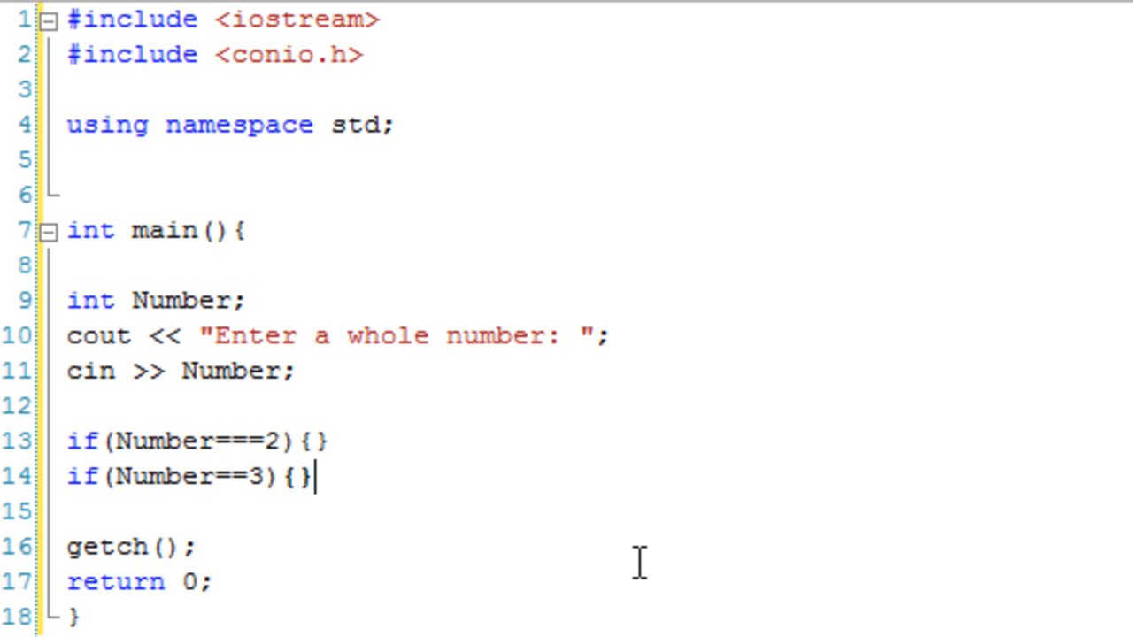
{"action": "left_click_drag", "start_coordinate": [318, 476], "coordinate": [67, 442]}
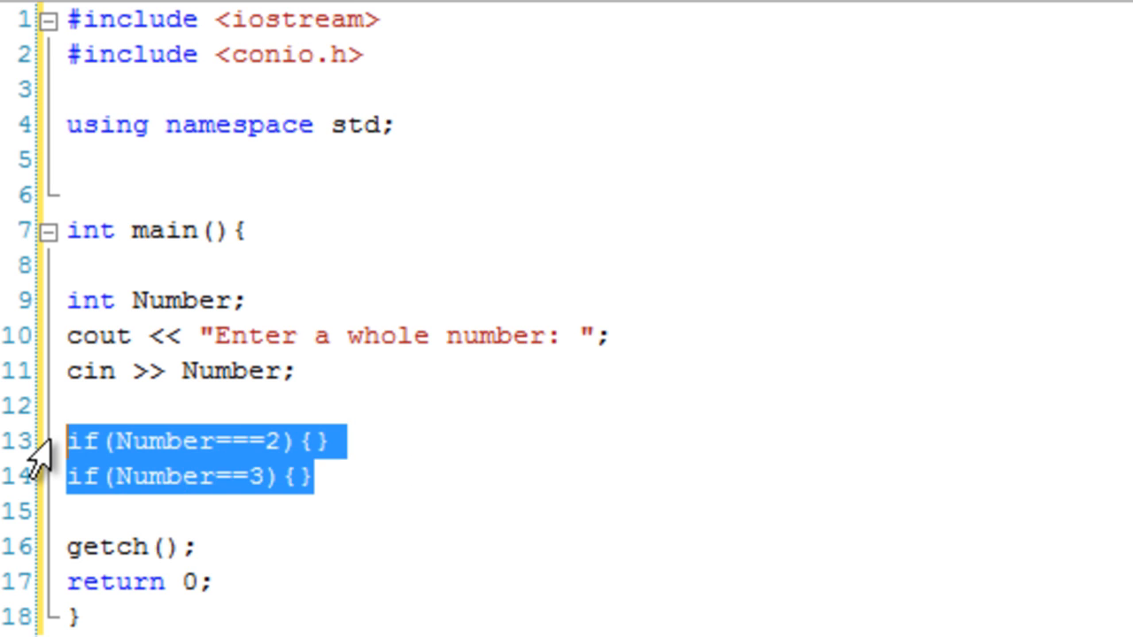
- Replace the selected if lines with switch(Number){}
{"action": "type", "text": "switch"}
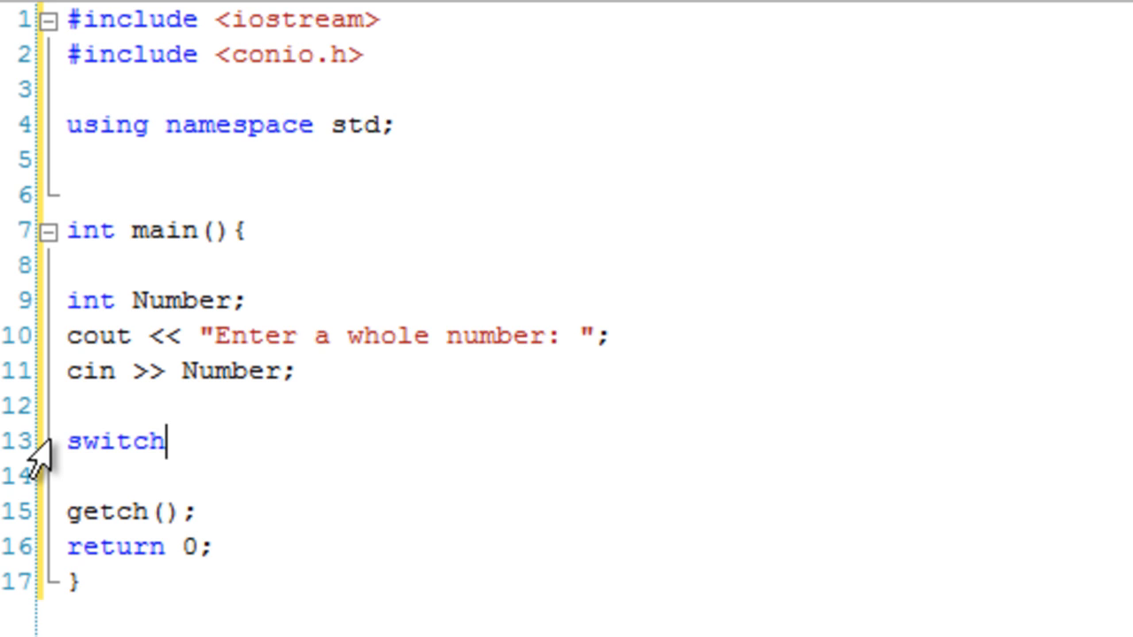
{"action": "type", "text": "("}
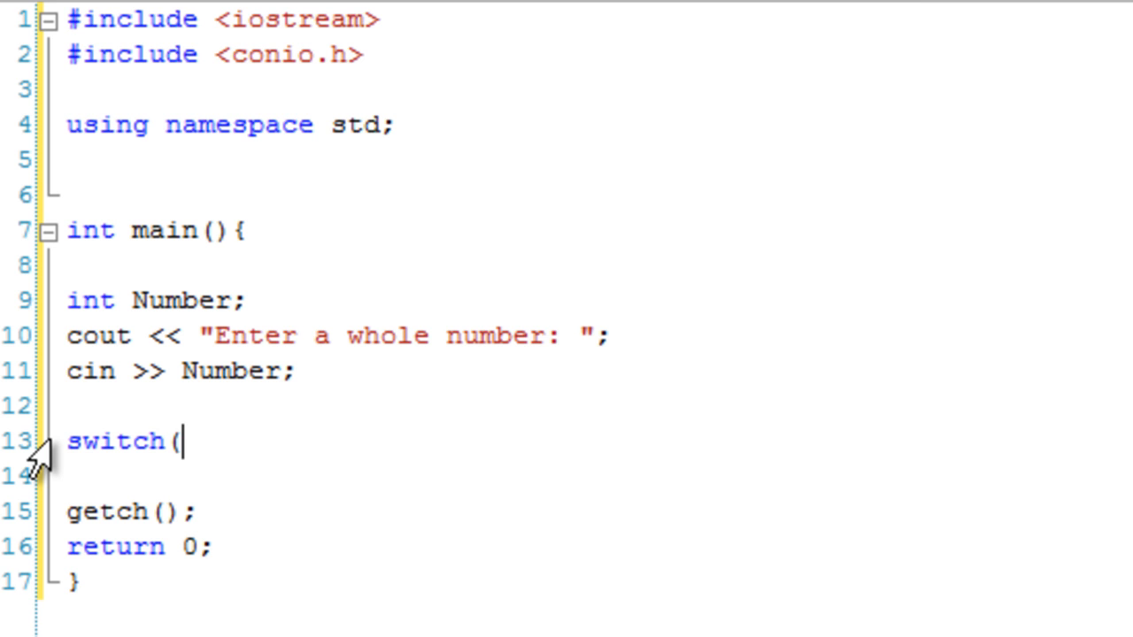
{"action": "type", "text": "Numb"}
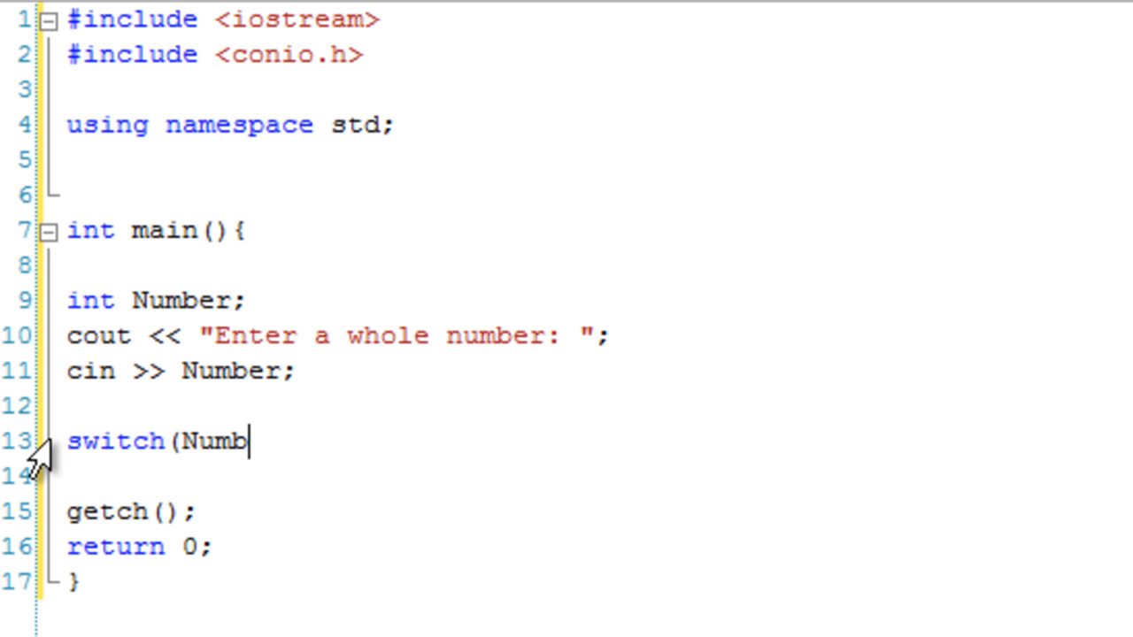
{"action": "type", "text": "er"}
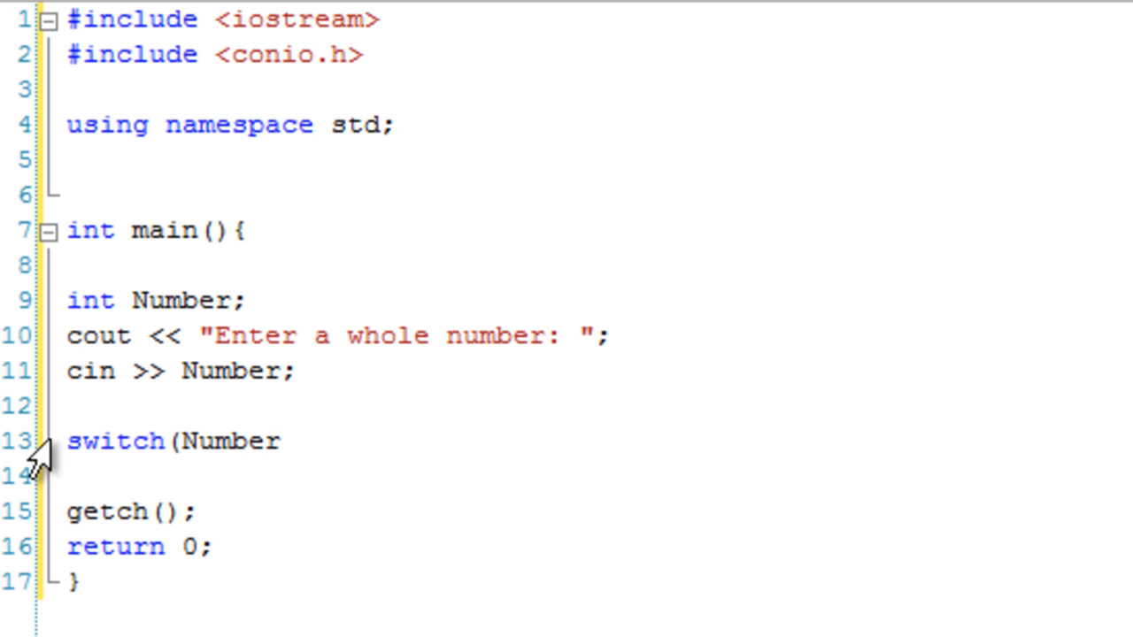
{"action": "type", "text": "){}"}
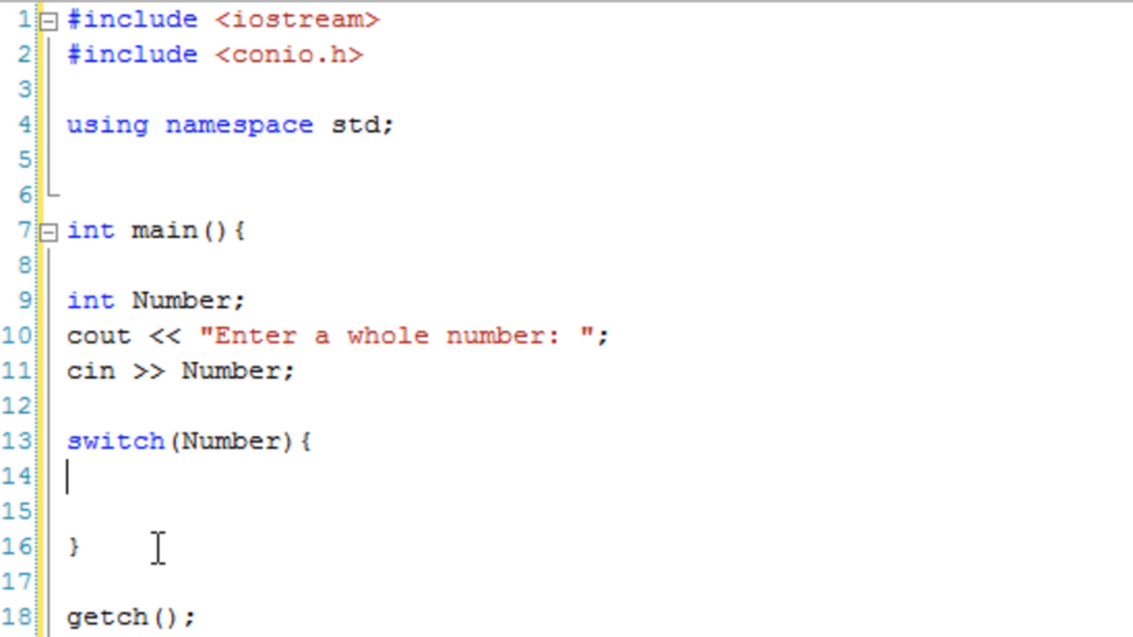
- Add a case 0: label inside the switch, correcting mistyped quoted text
{"action": "type", "text": "case"}
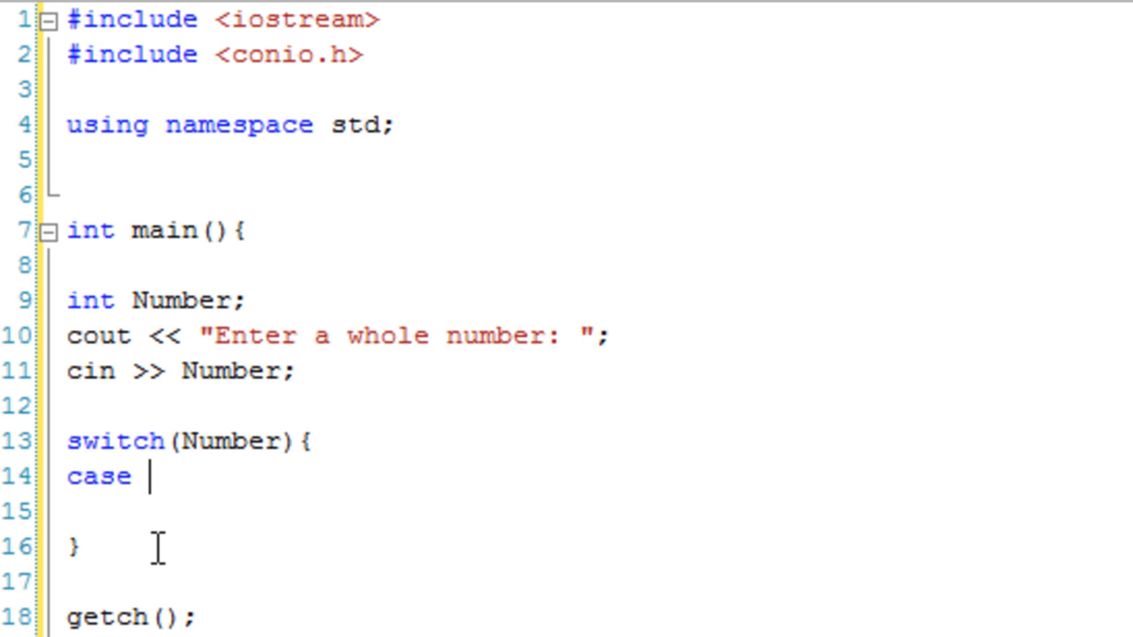
{"action": "type", "text": "\"T"}
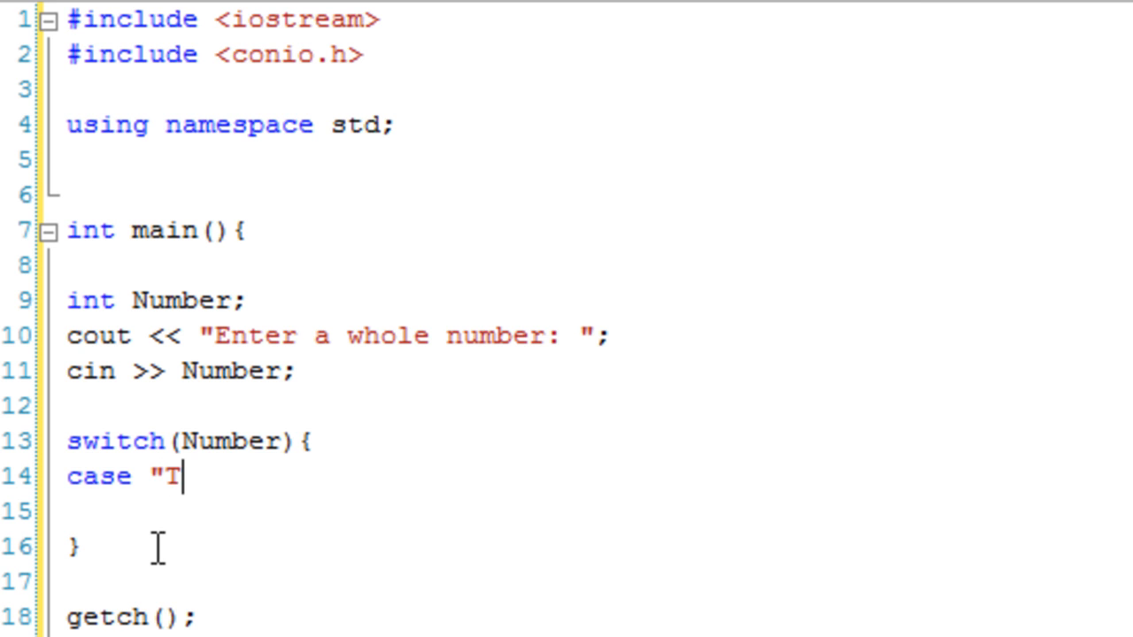
{"action": "type", "text": "el"}
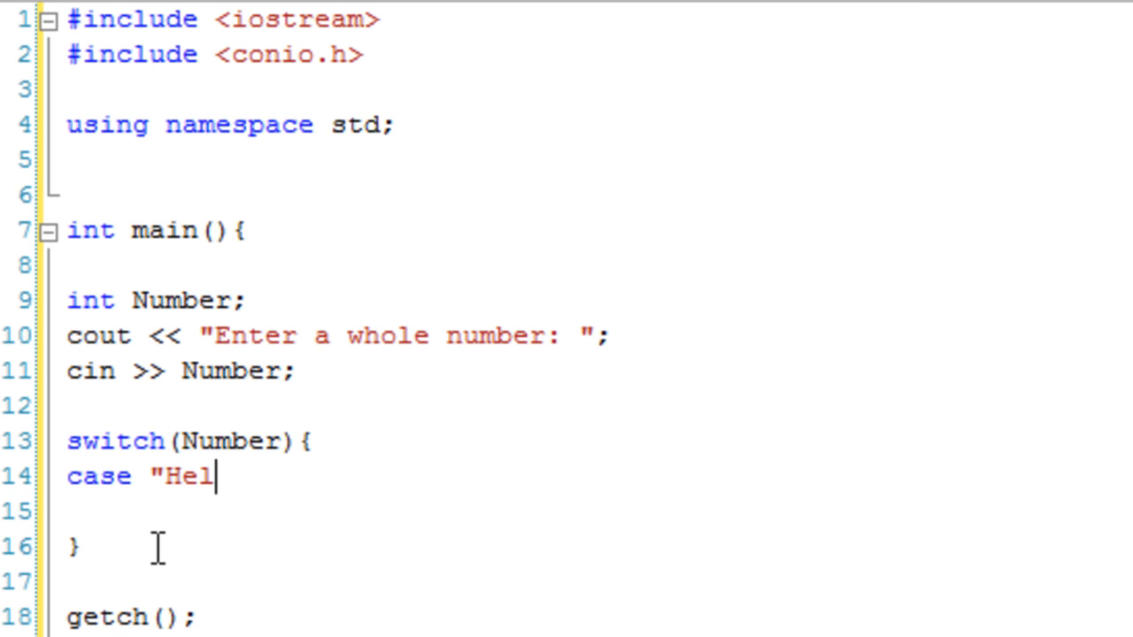
{"action": "type", "text": "lo"}
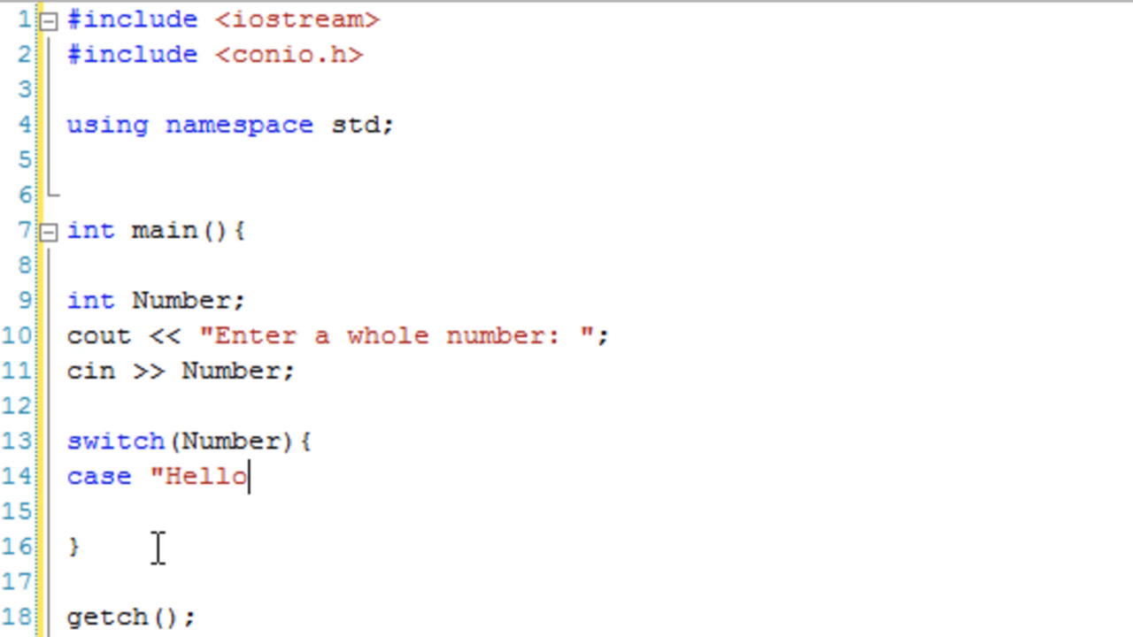
{"action": "key", "text": "BackSpace"}
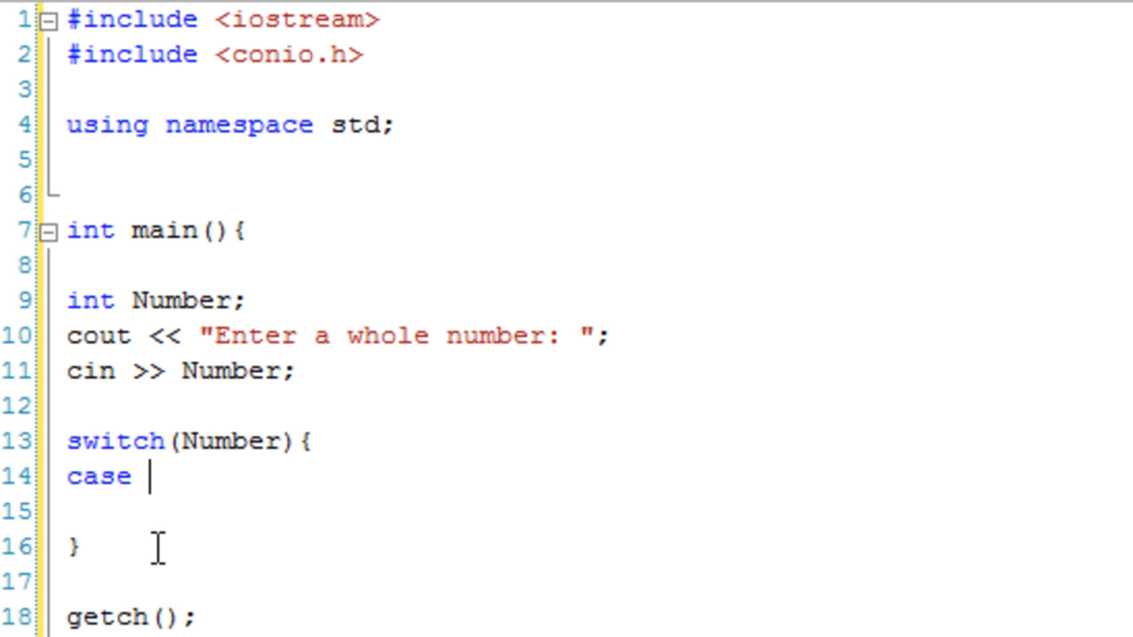
{"action": "type", "text": "0"}
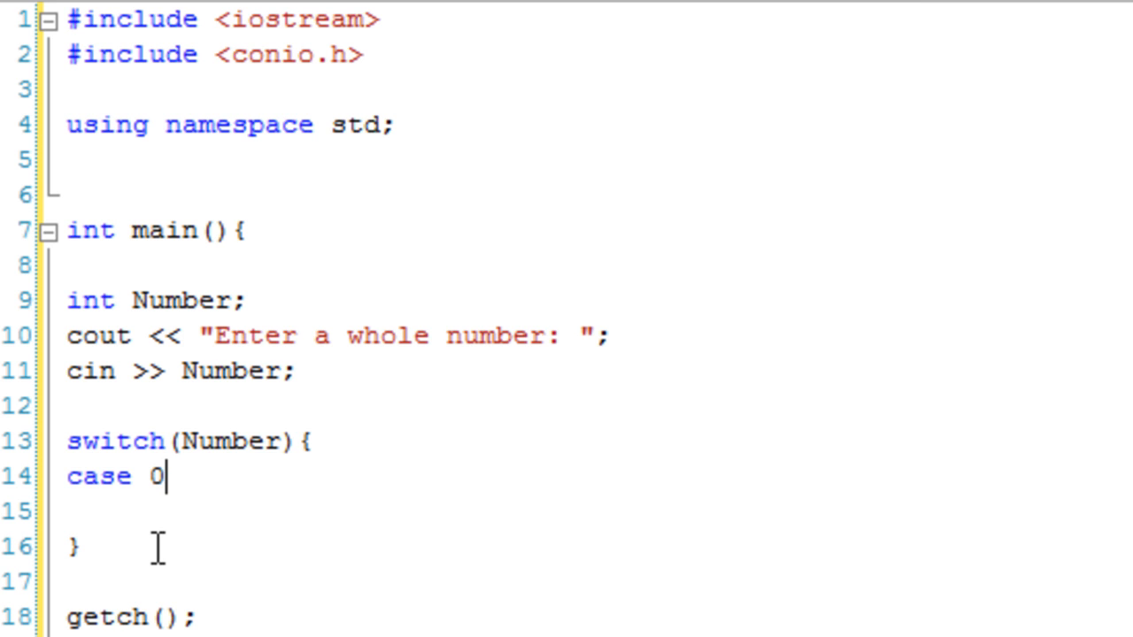
{"action": "type", "text": ":"}
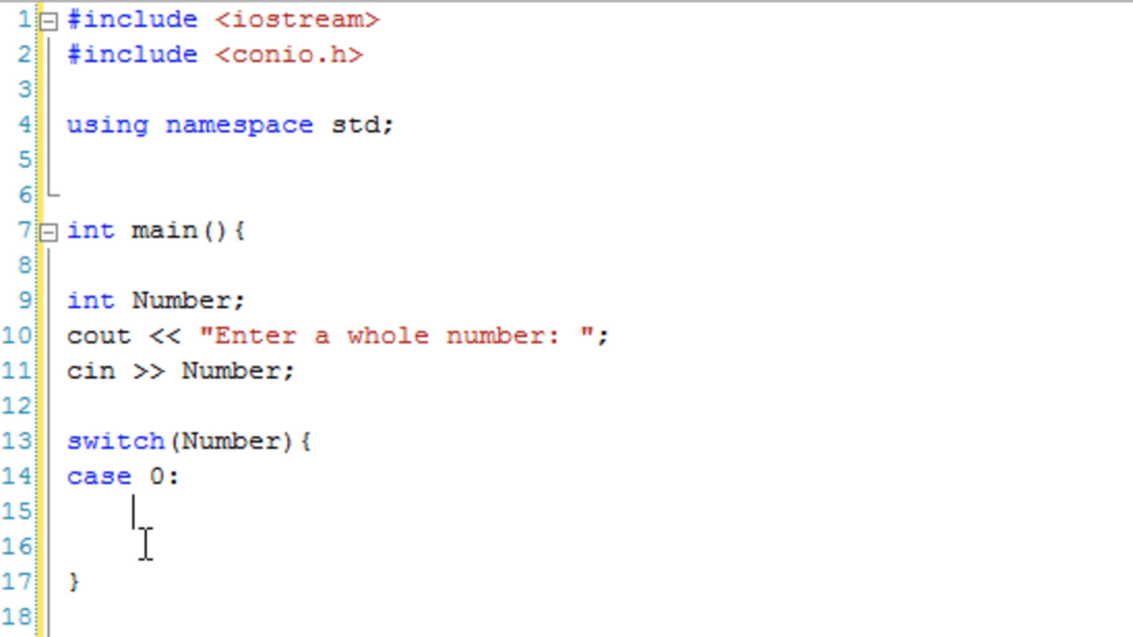
{"action": "mouse_move", "coordinate": [695, 355]}
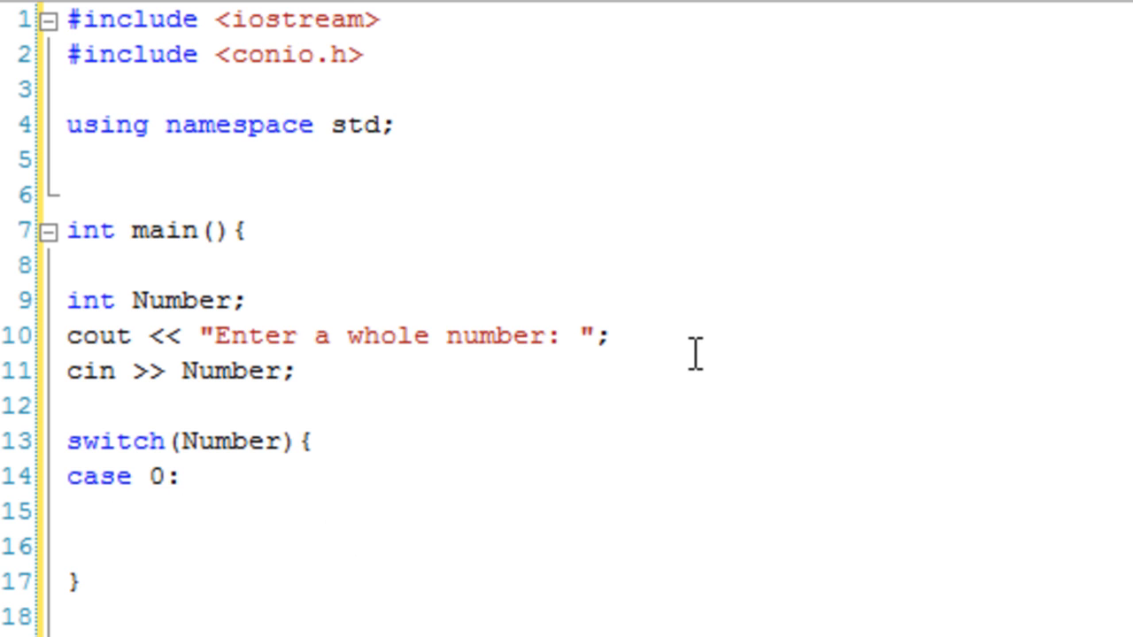
- Make case 0 print "0 is an awesome number" << endl, then break;
{"action": "type", "text": "cout"}
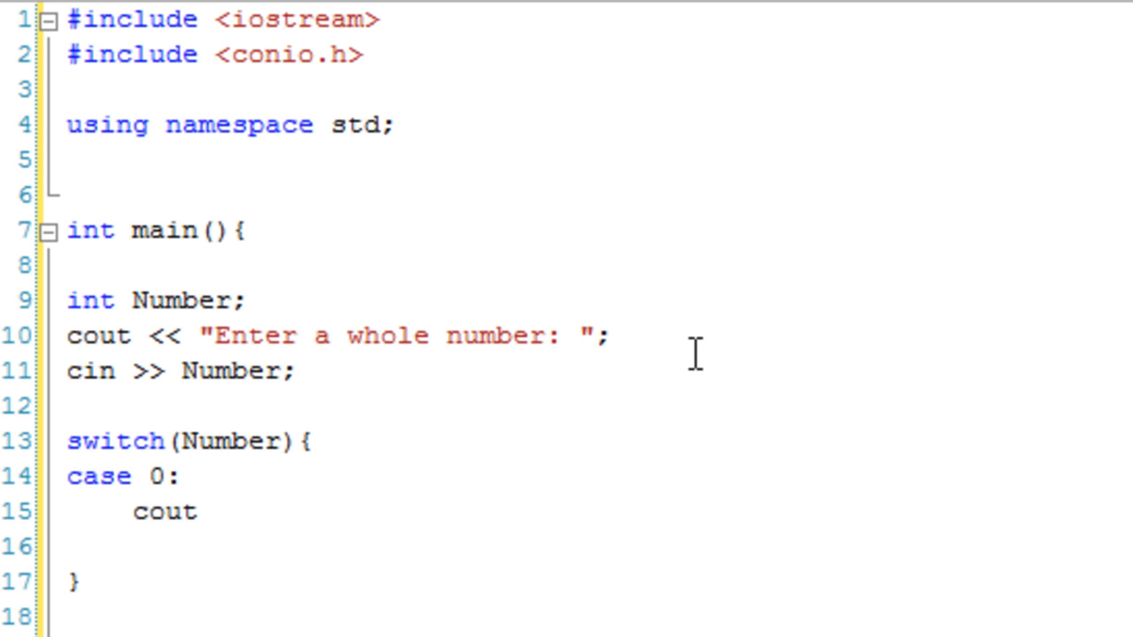
{"action": "type", "text": "<< \"0 is"}
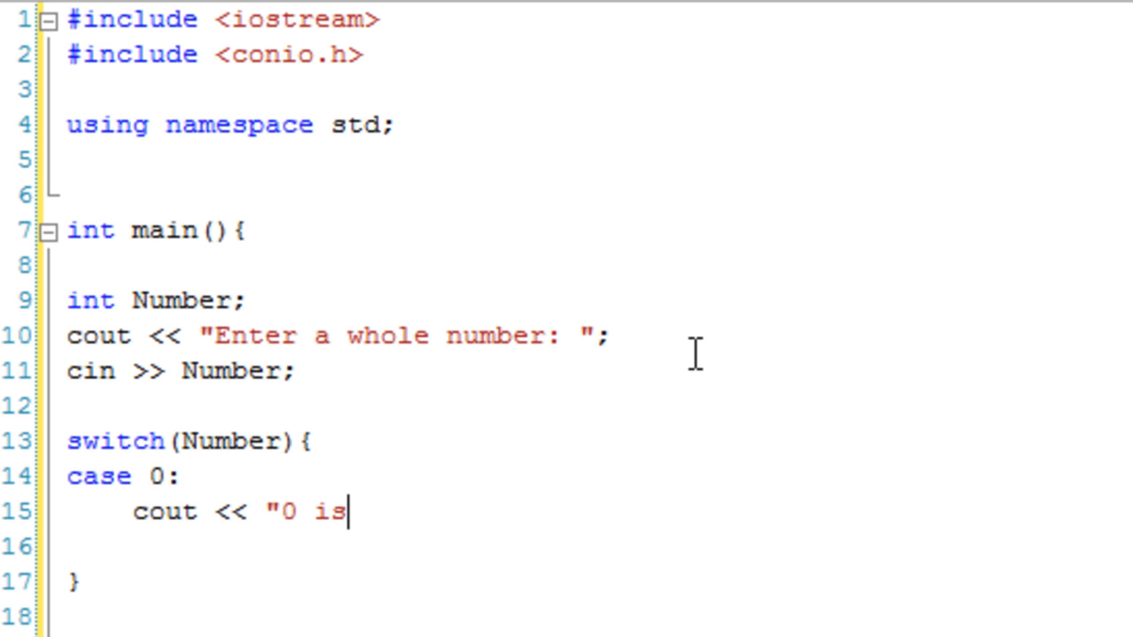
{"action": "type", "text": "an awesome number\""}
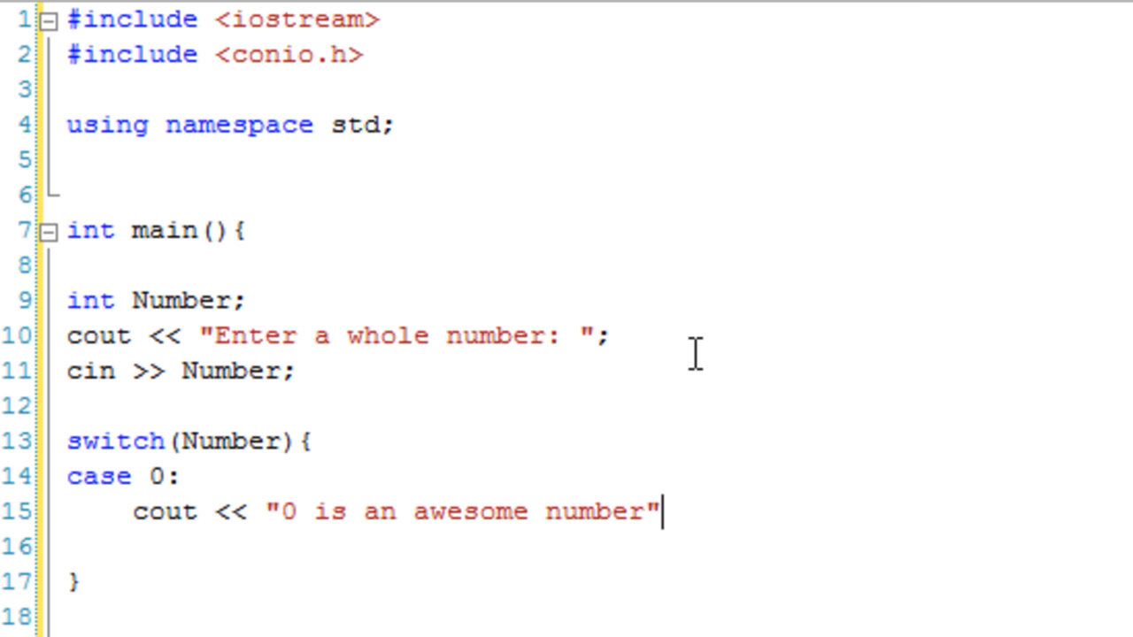
{"action": "type", "text": "<< endl;"}
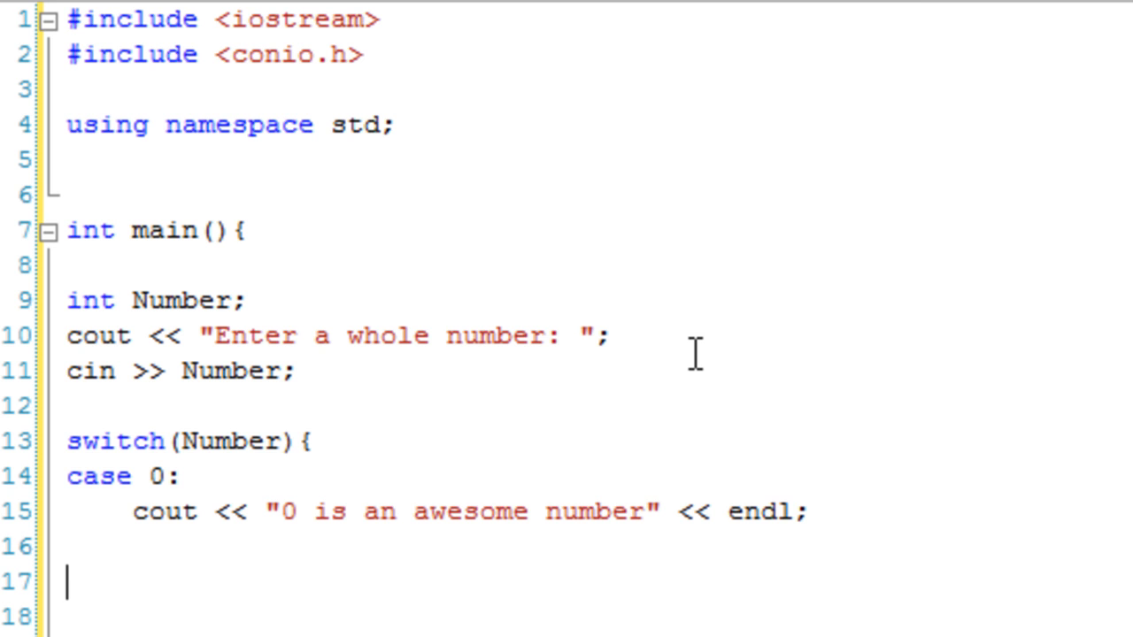
{"action": "type", "text": "break;"}
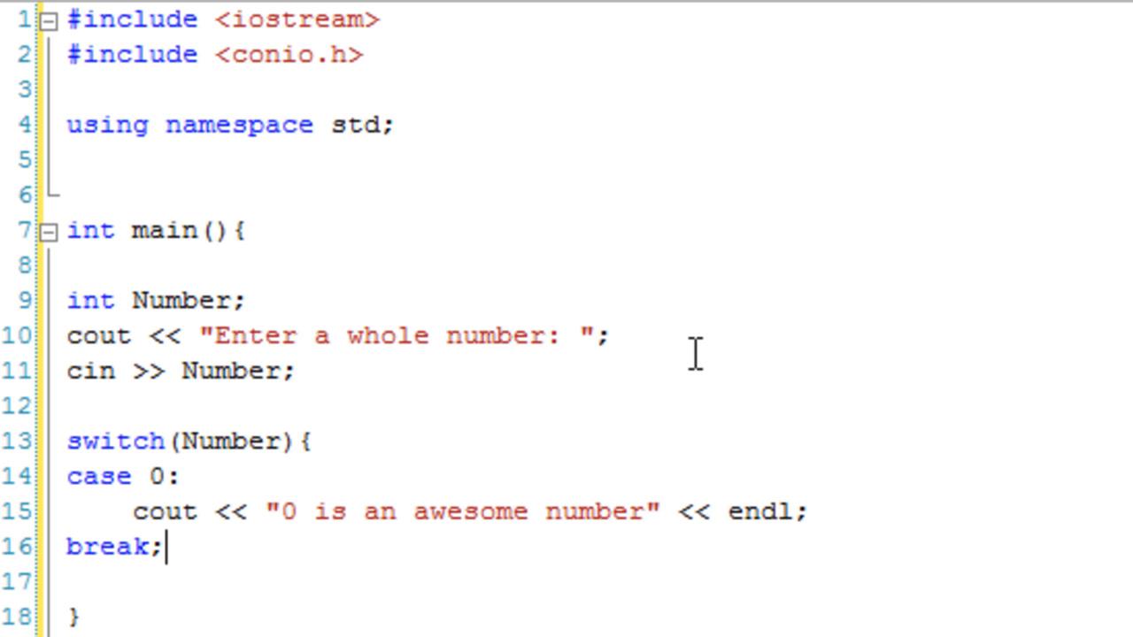
{"action": "mouse_move", "coordinate": [694, 354]}
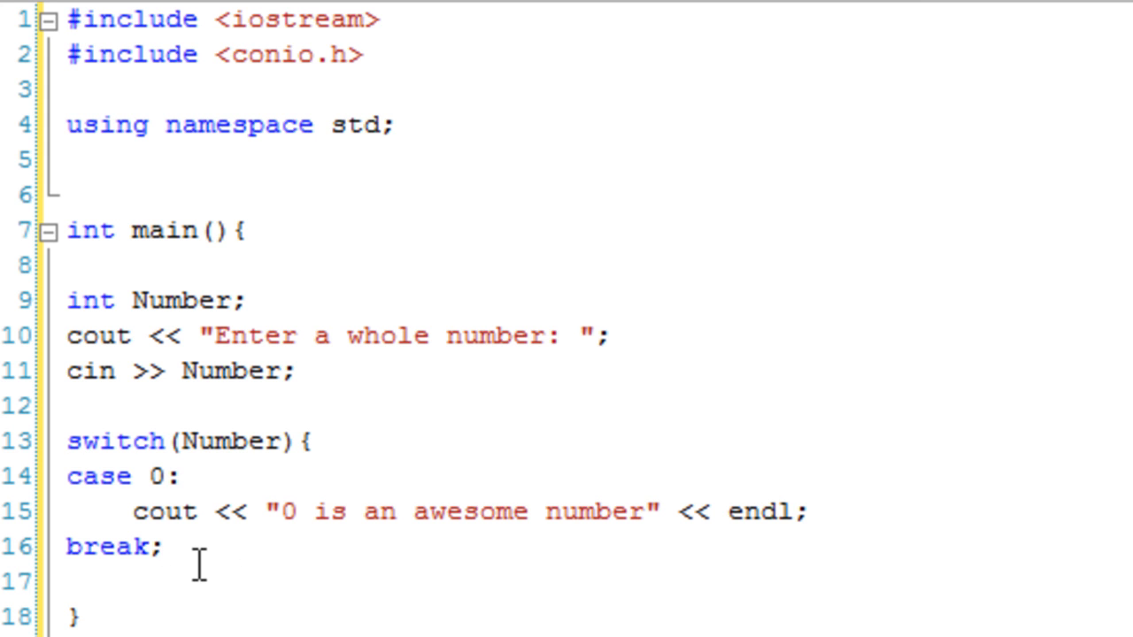
- Add case 1: printing "Ughh.. I hate the number 1" << endl;
{"action": "type", "text": "ca"}
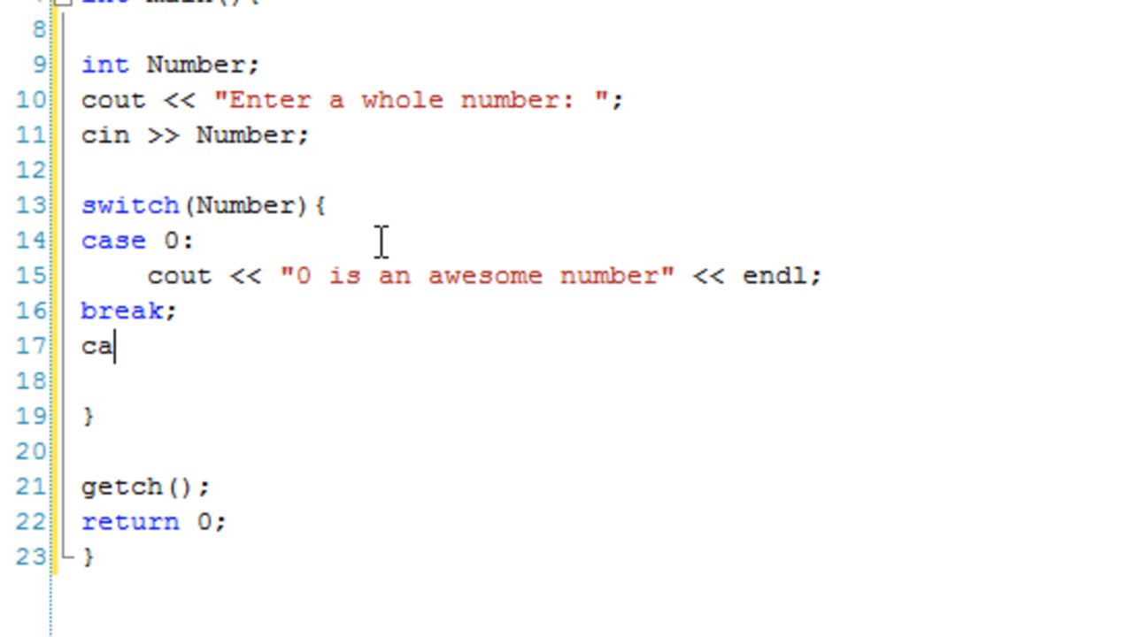
{"action": "type", "text": "se 1:"}
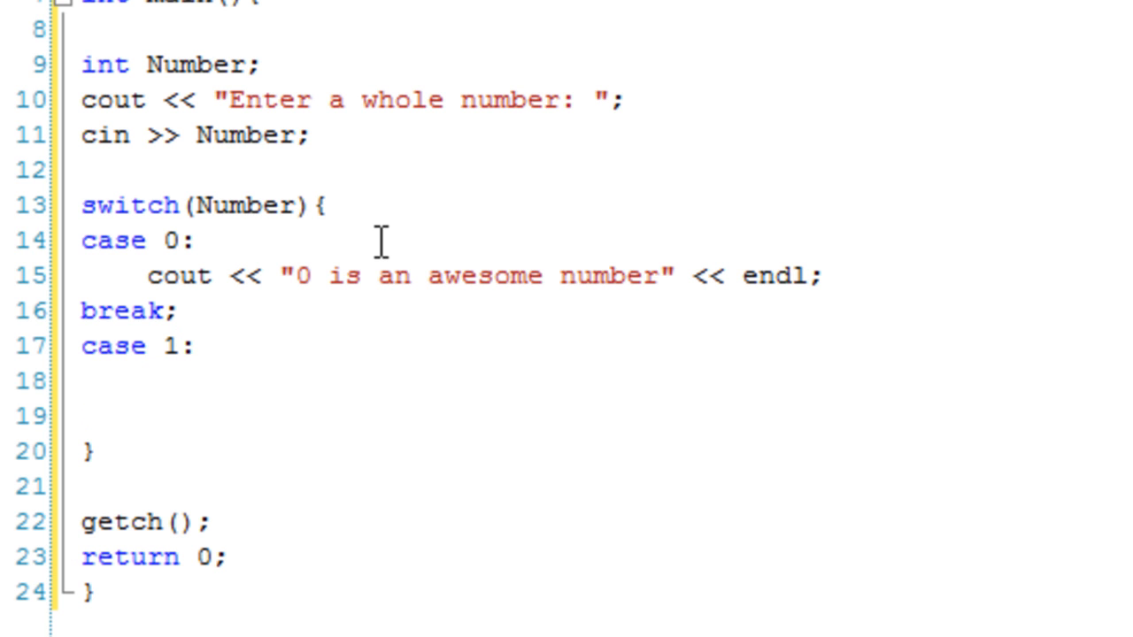
{"action": "type", "text": "cout << \""}
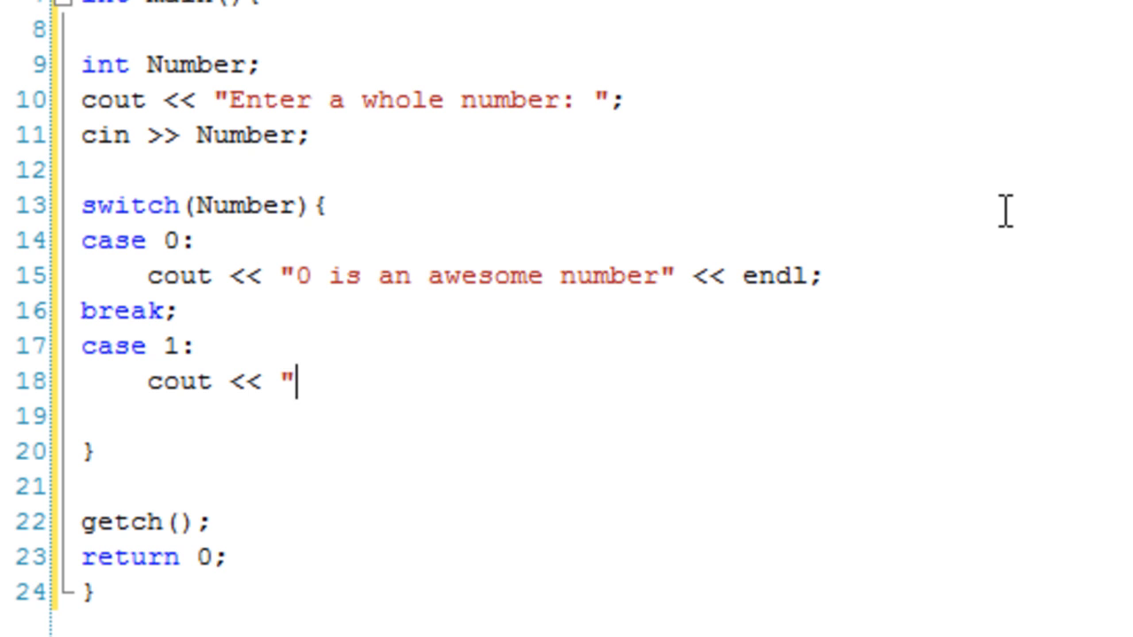
{"action": "type", "text": "Ughh.. I hate t"}
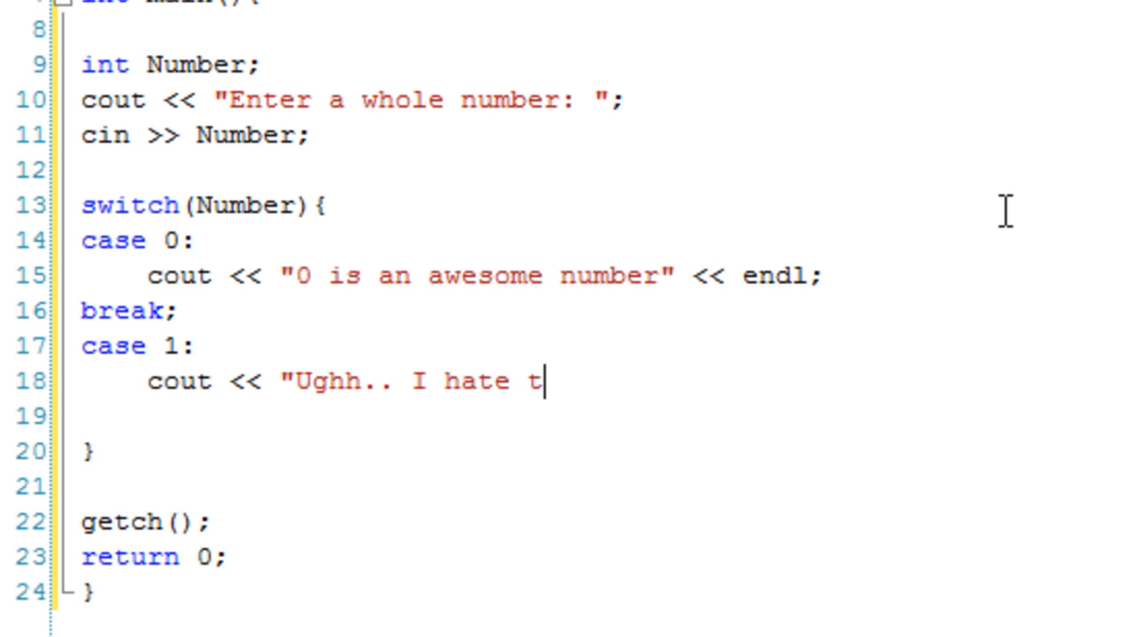
{"action": "type", "text": "he number"}
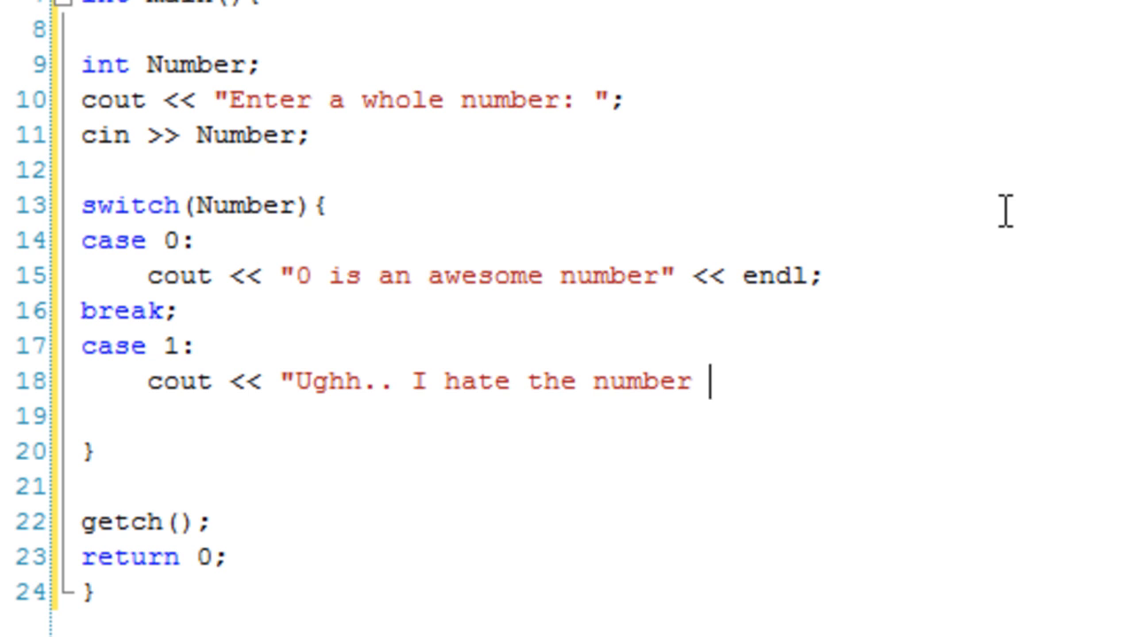
{"action": "type", "text": "1\" << endl"}
{"action": "left_click", "coordinate": [593, 416]}
{"action": "type", "text": "break"}
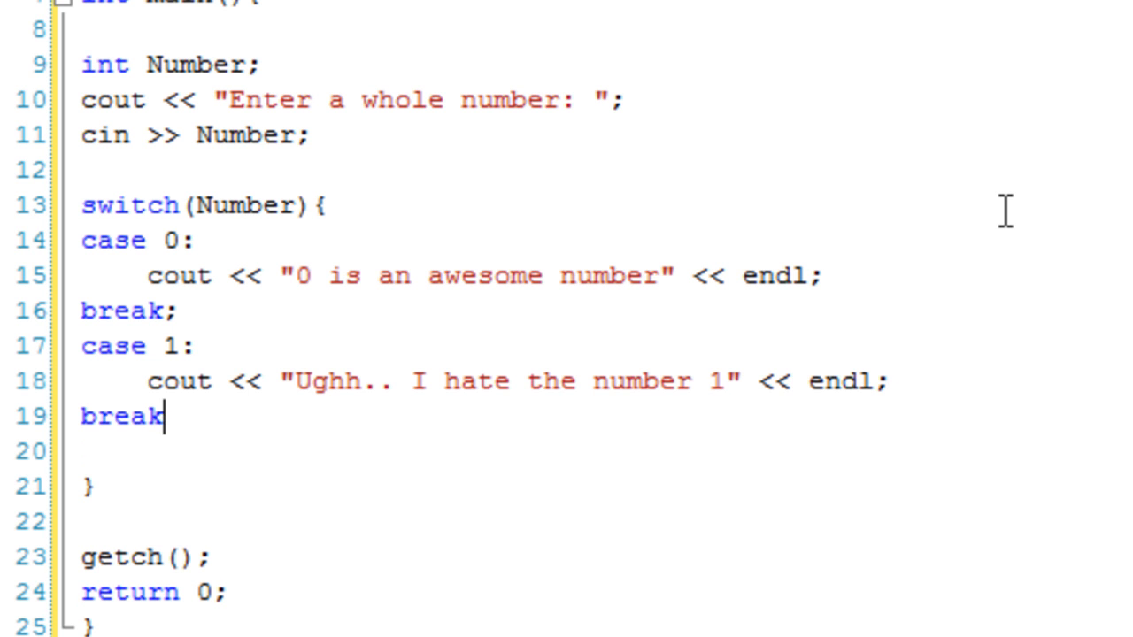
{"action": "type", "text": ";"}
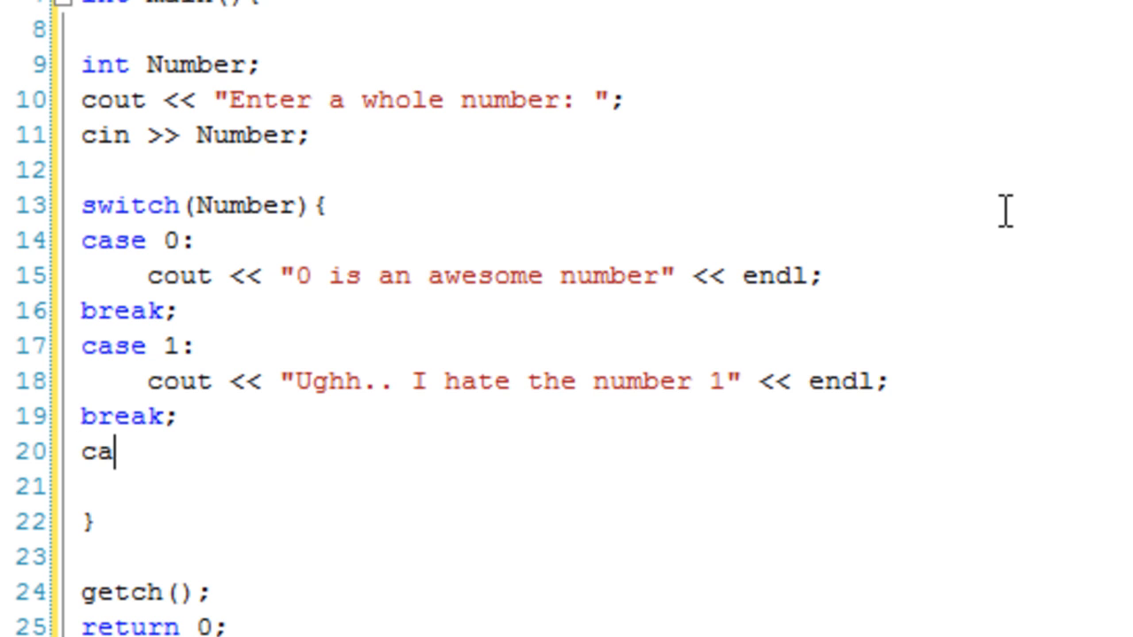
- Add case 3: printing "I love 3!", followed by break;
{"action": "type", "text": "se"}
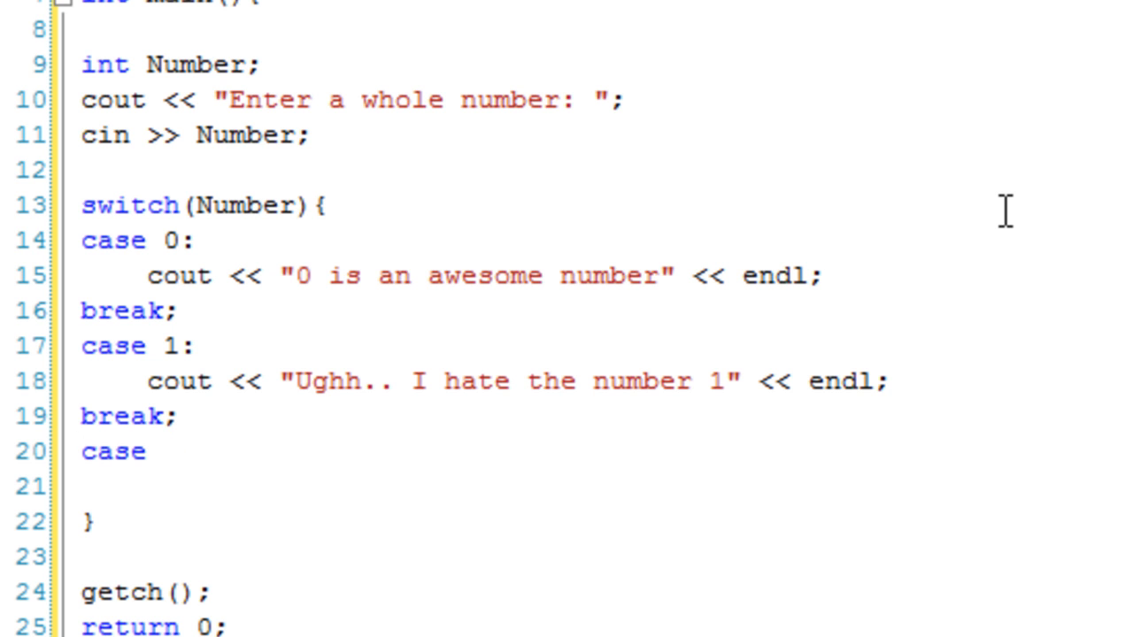
{"action": "type", "text": "3:"}
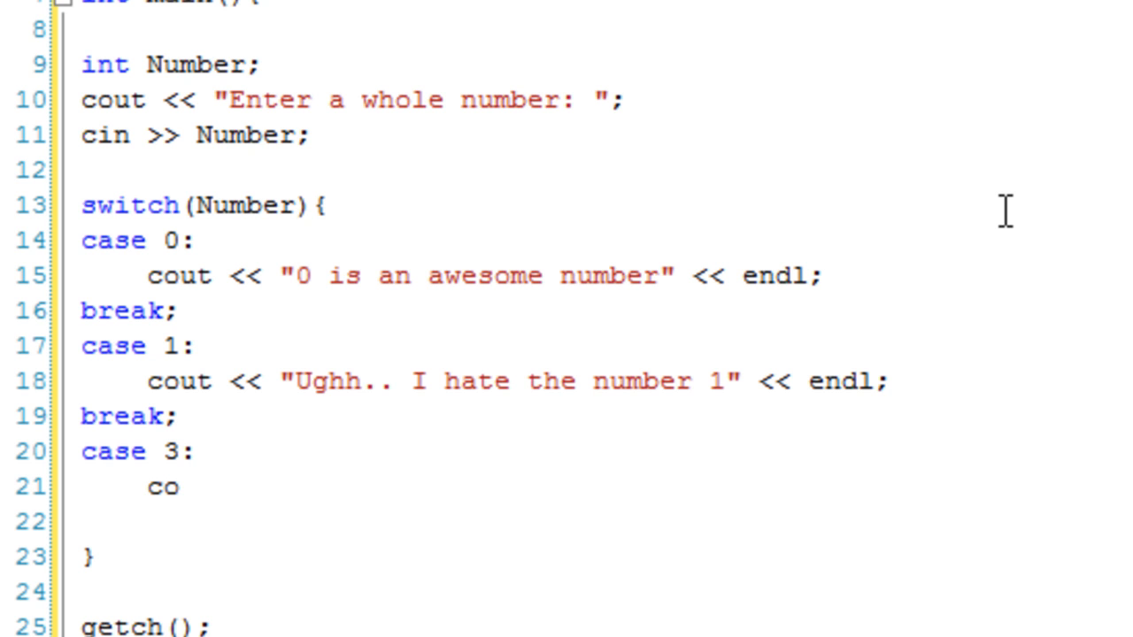
{"action": "type", "text": "ut << \"N"}
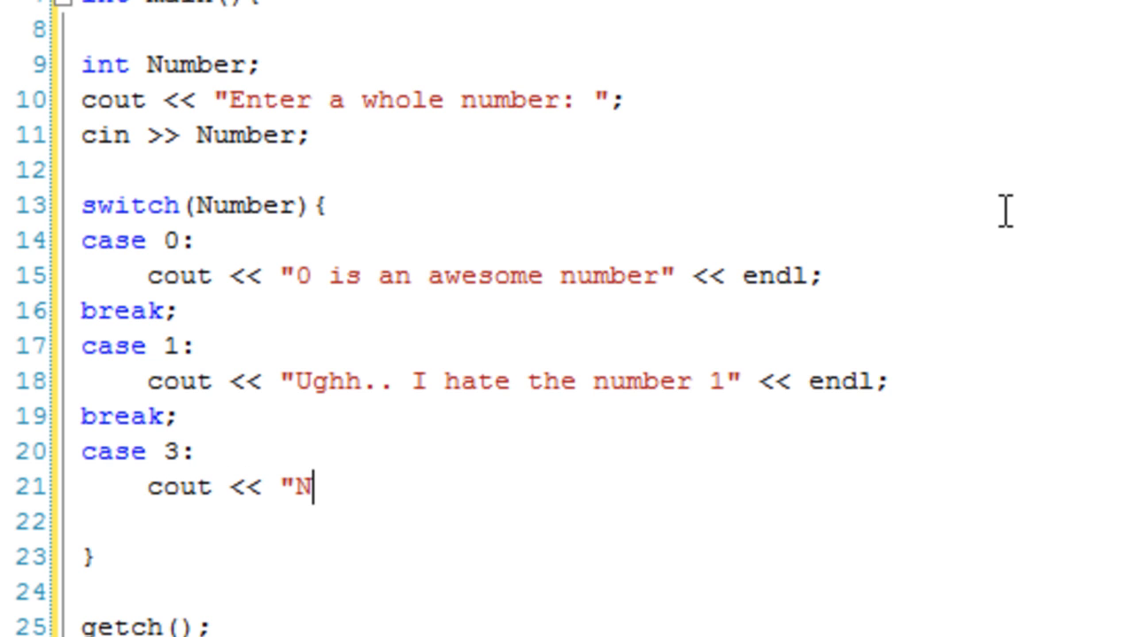
{"action": "type", "text": "I love 3!\" << endl;"}
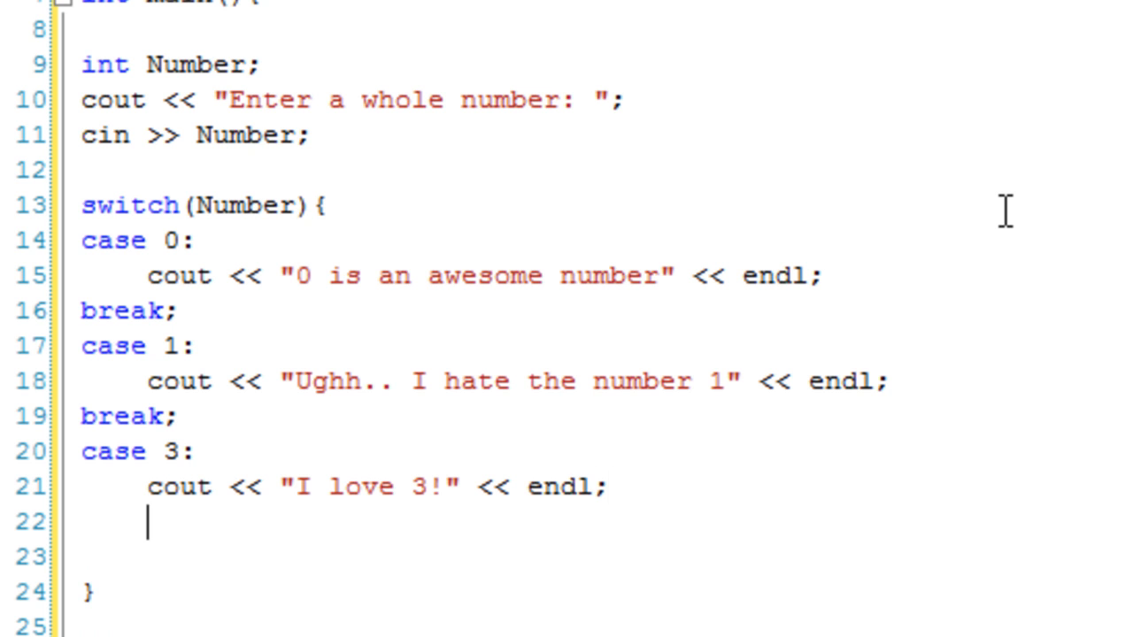
{"action": "type", "text": "break;"}
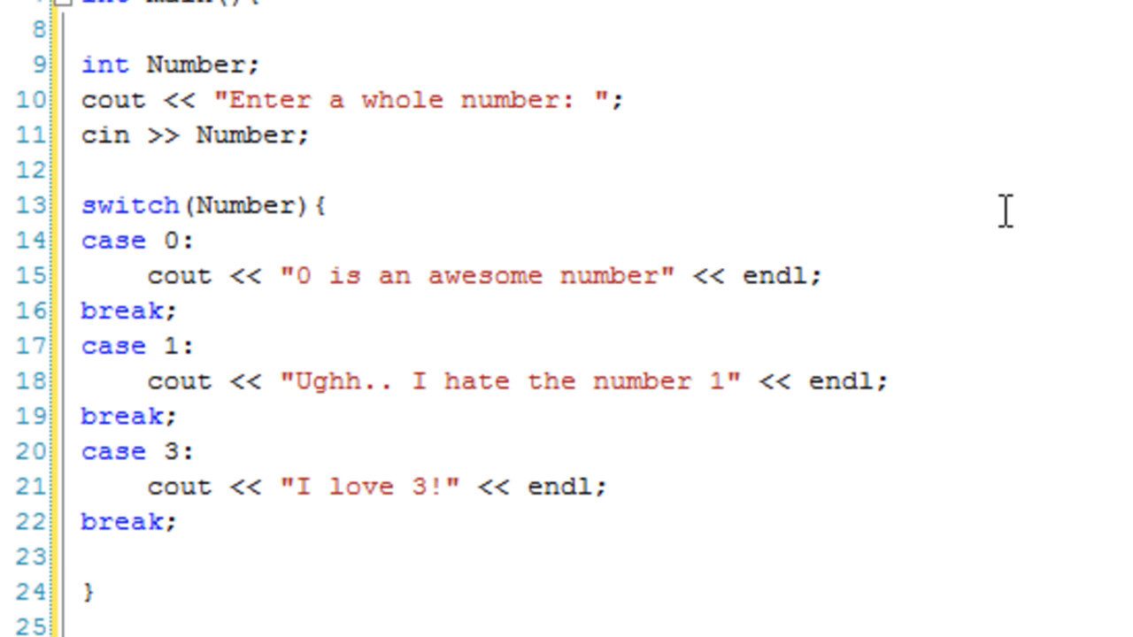
- Add default: with cout << "I don't know what you typed." << endl;
{"action": "type", "text": "default:"}
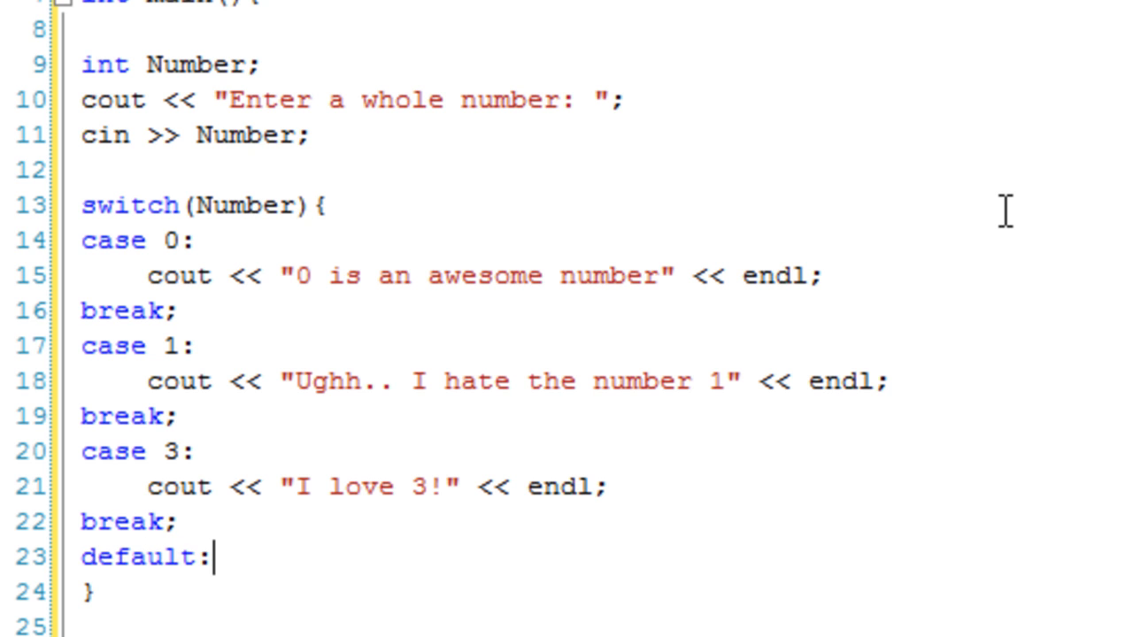
{"action": "key", "text": "enter"}
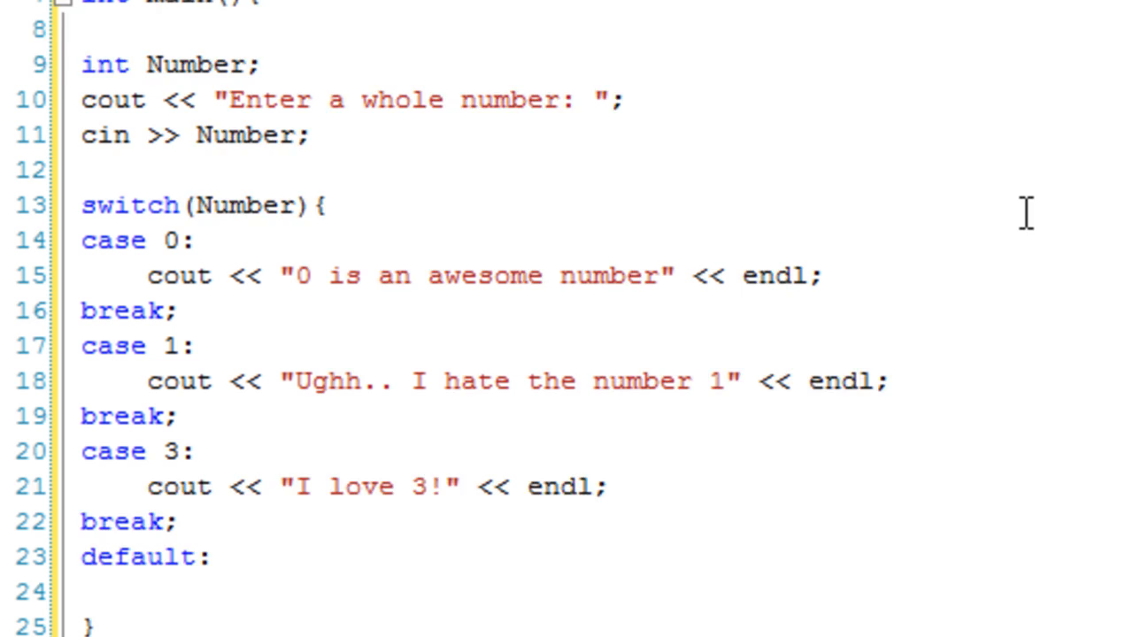
{"action": "scroll", "scroll_direction": "down", "scroll_amount": 3}
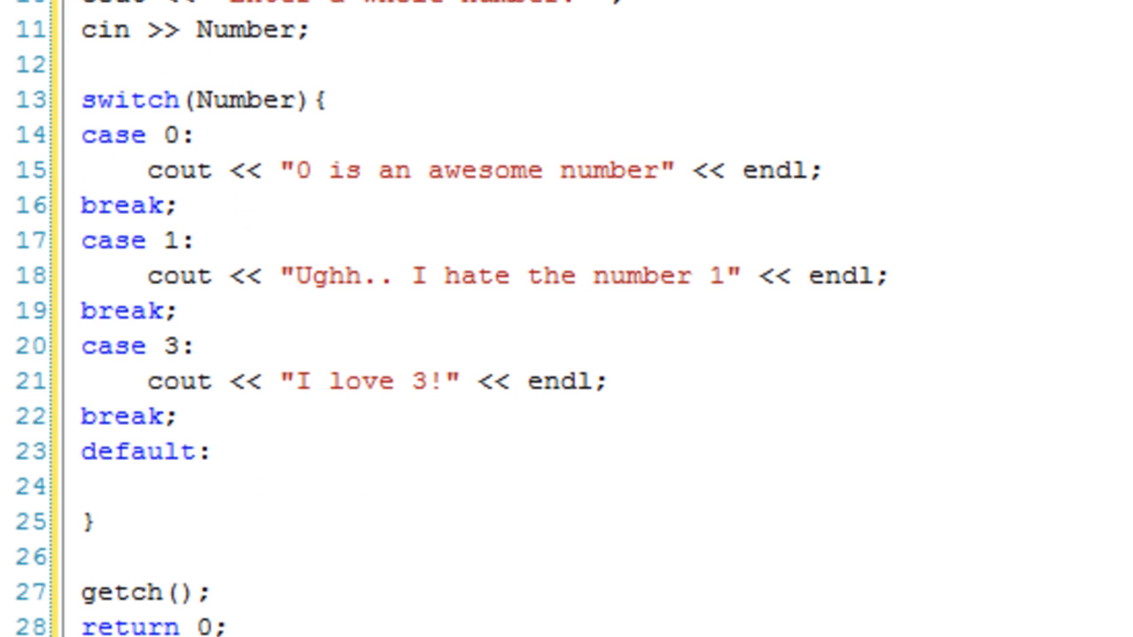
{"action": "type", "text": "cout << \""}
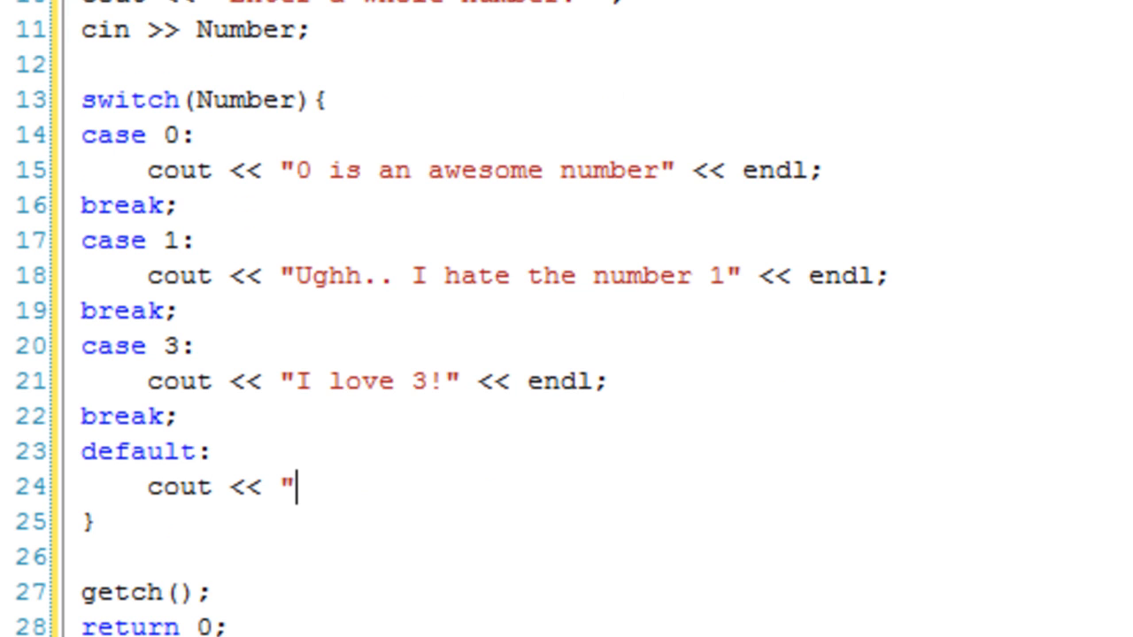
{"action": "type", "text": "I don't k"}
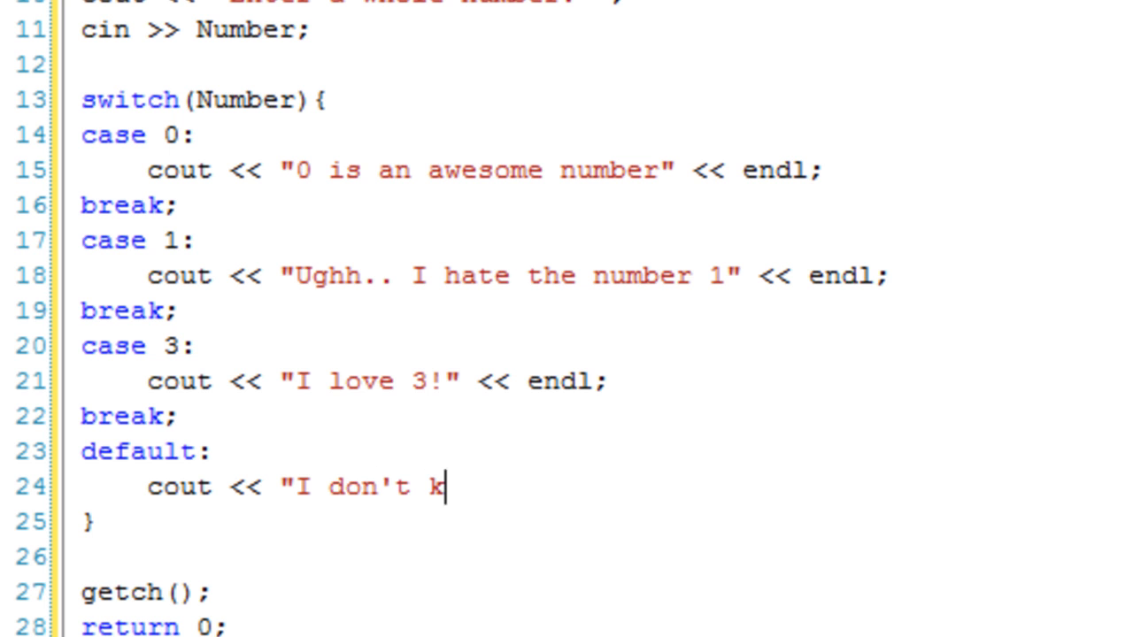
{"action": "type", "text": "now wh"}
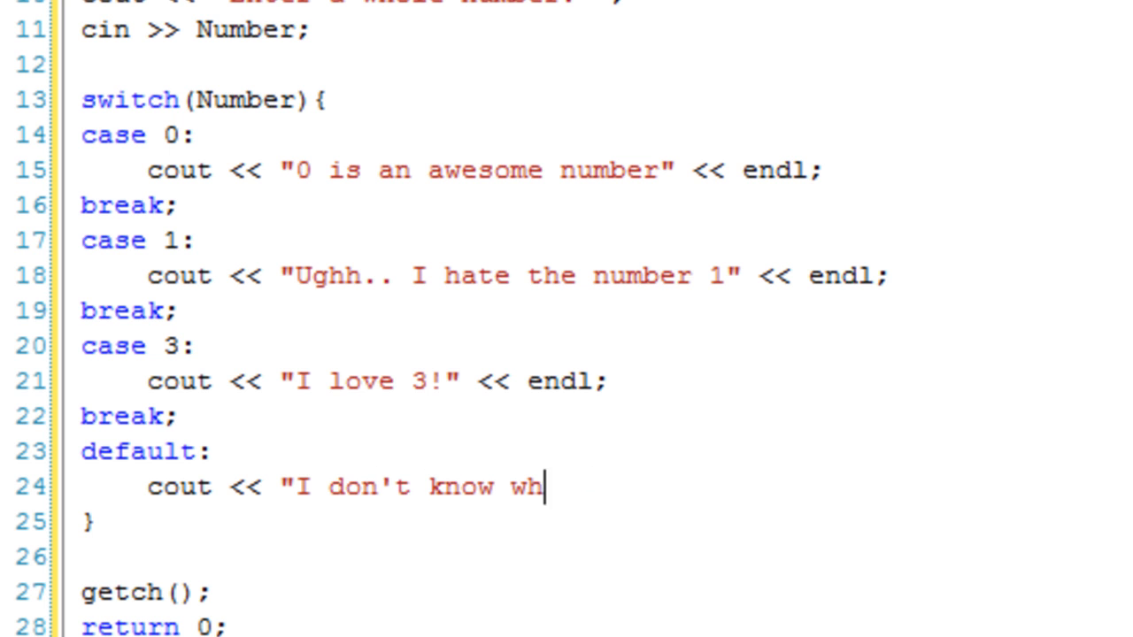
{"action": "type", "text": "at you type"}
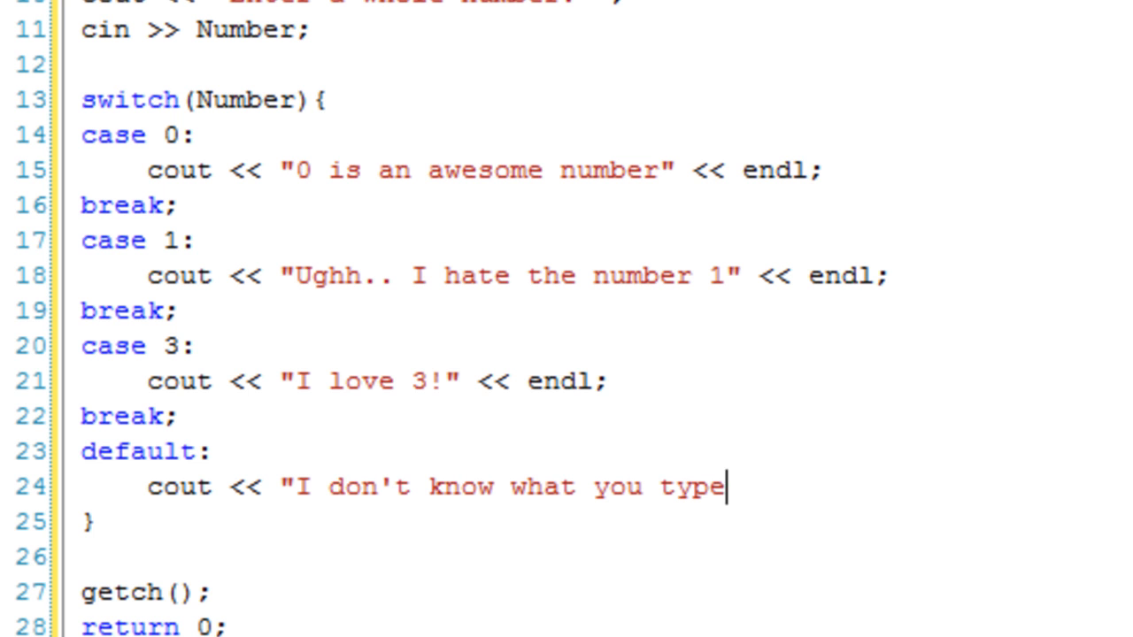
{"action": "type", "text": "d.\" << end"}
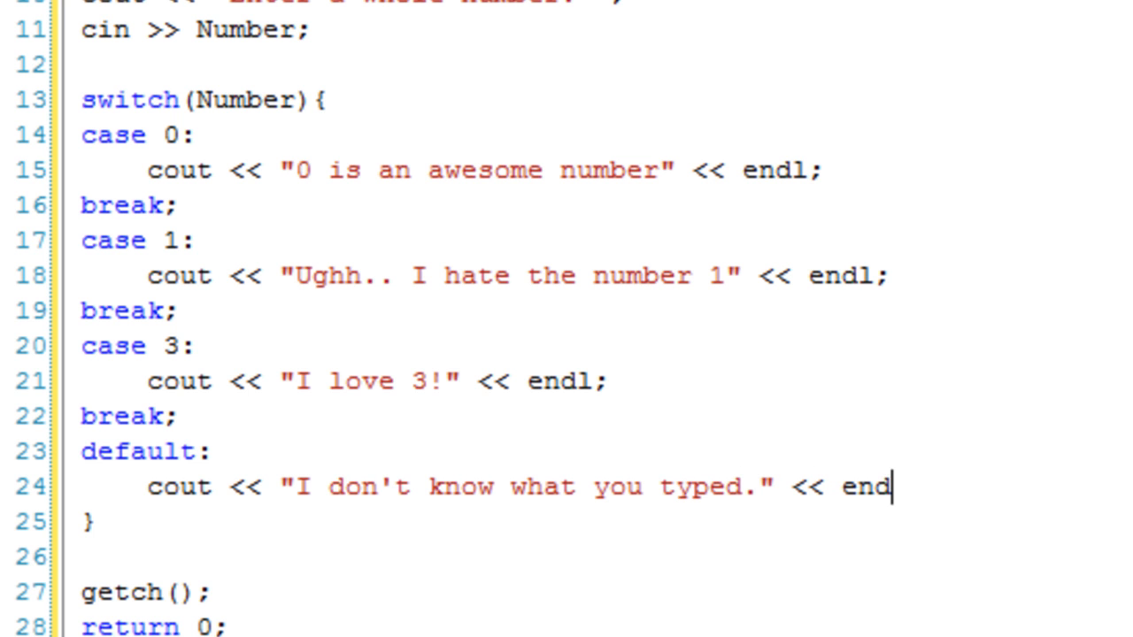
{"action": "type", "text": "l;"}
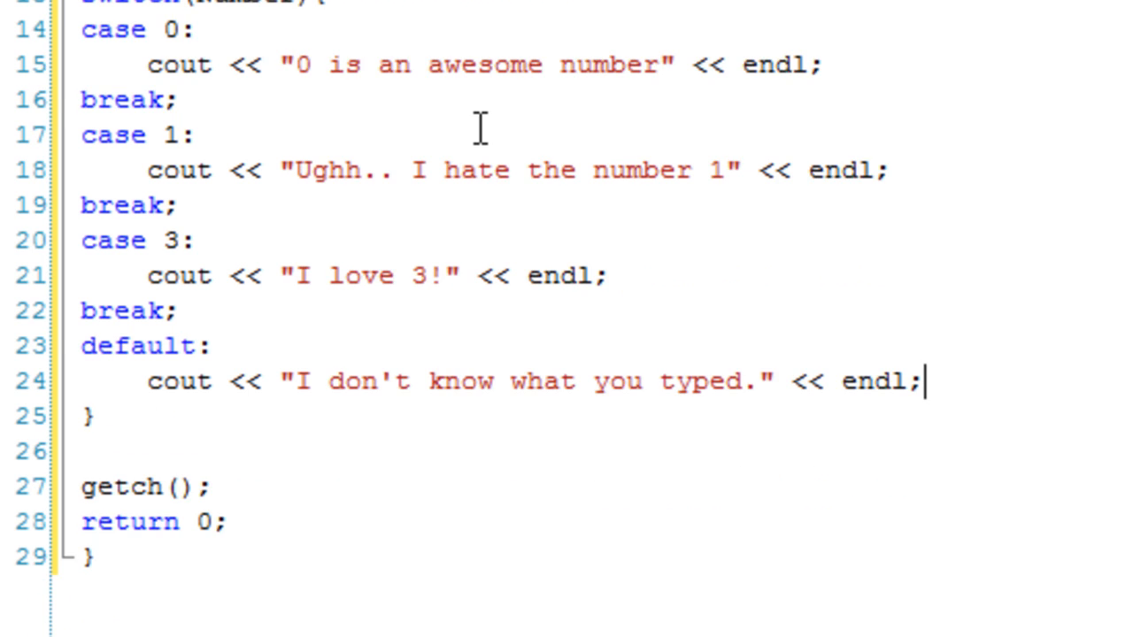
{"action": "scroll", "scroll_direction": "up", "scroll_amount": 3}
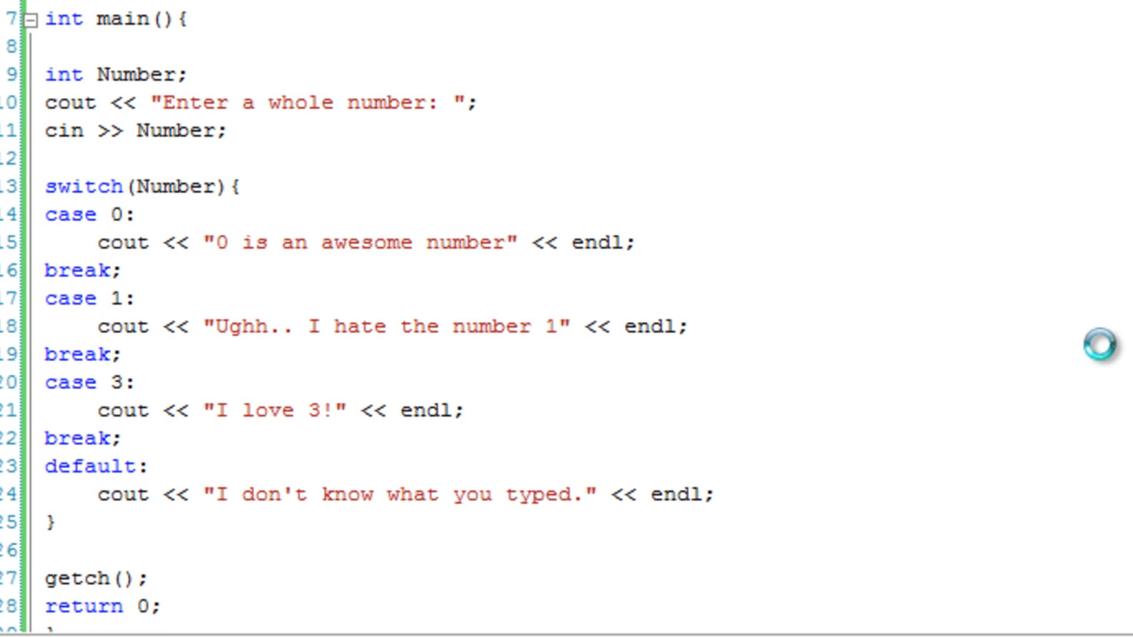
{"action": "key", "text": "F5"}
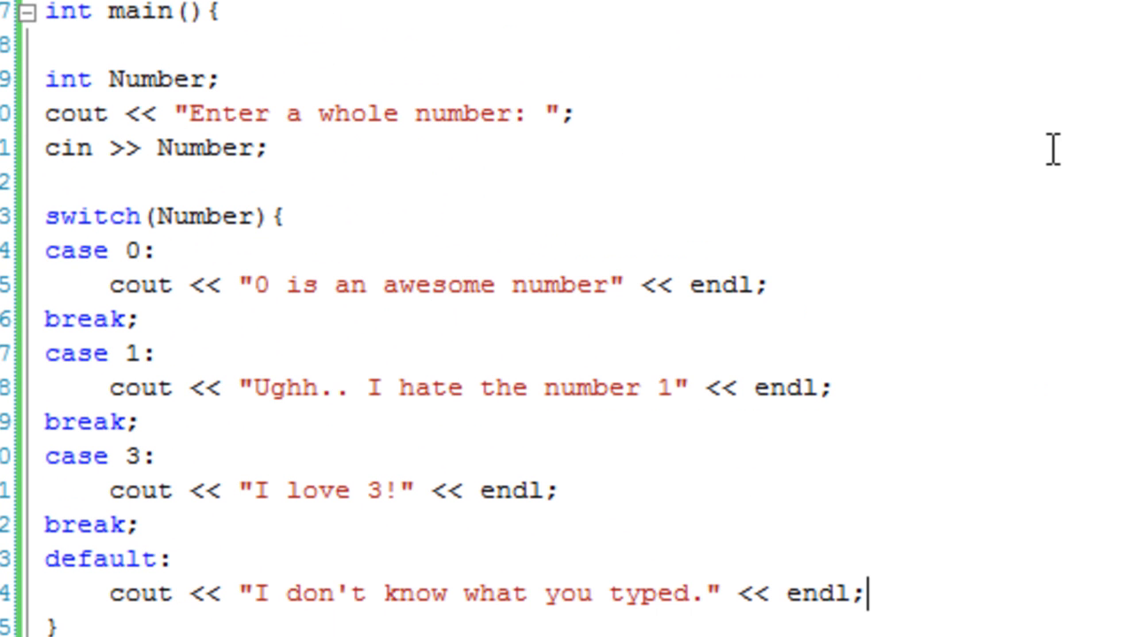
{"action": "mouse_move", "coordinate": [1034, 218]}
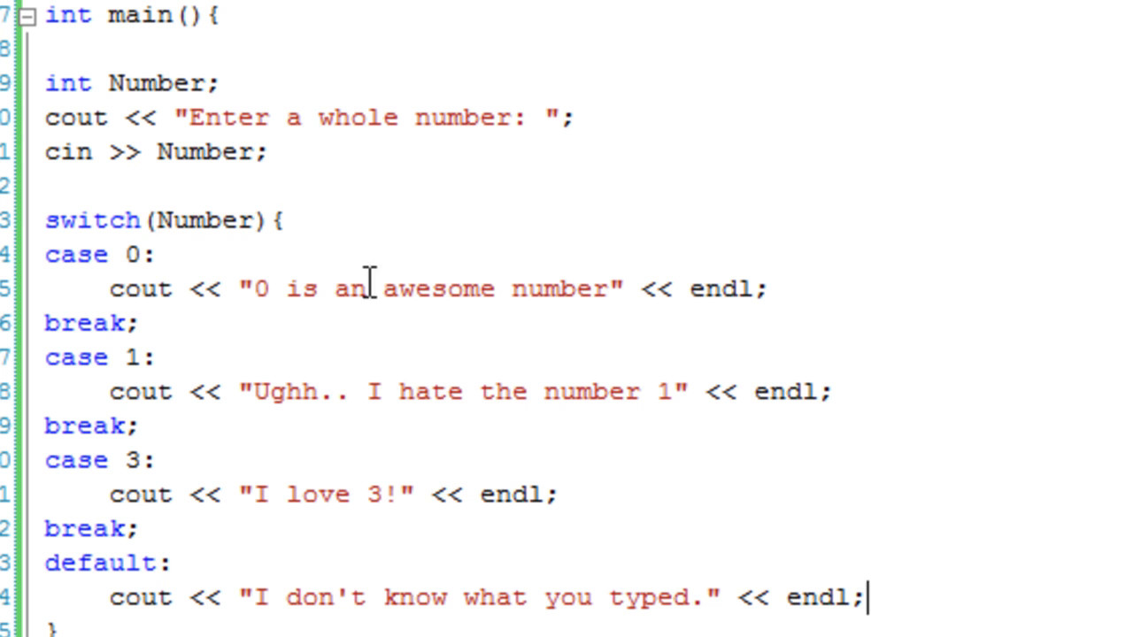
{"action": "double_click", "coordinate": [204, 220]}
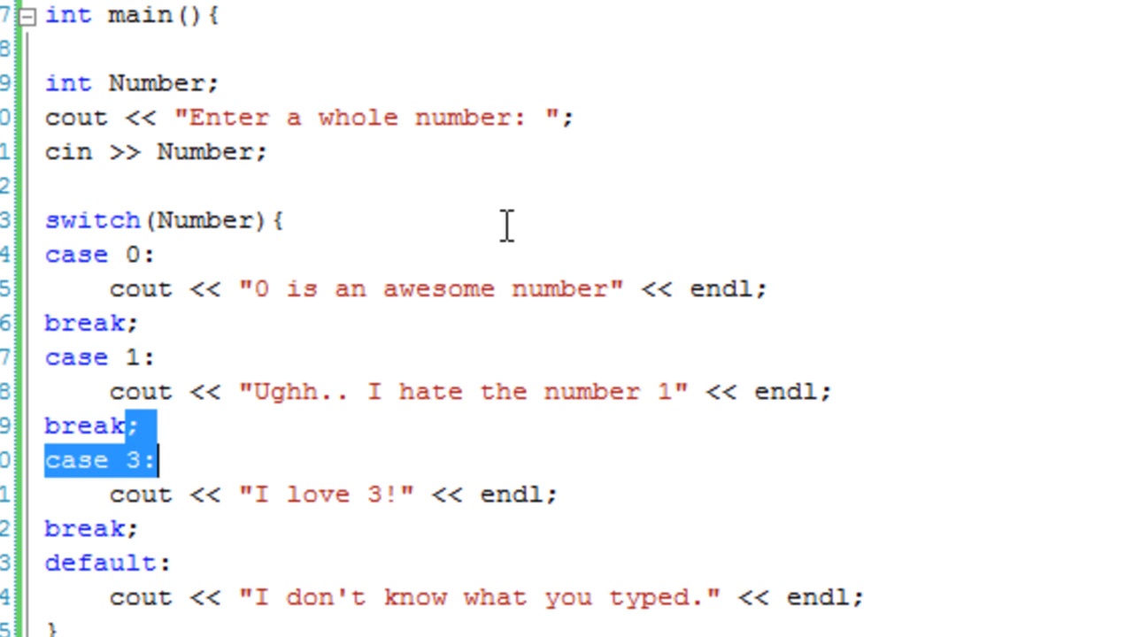
{"action": "left_click", "coordinate": [285, 218]}
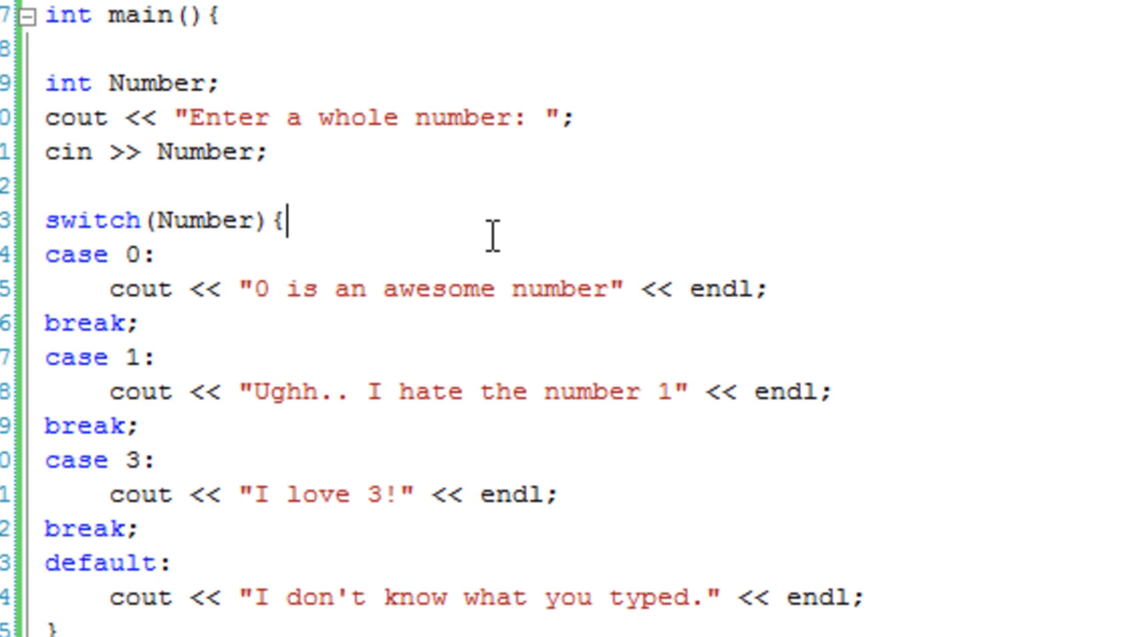